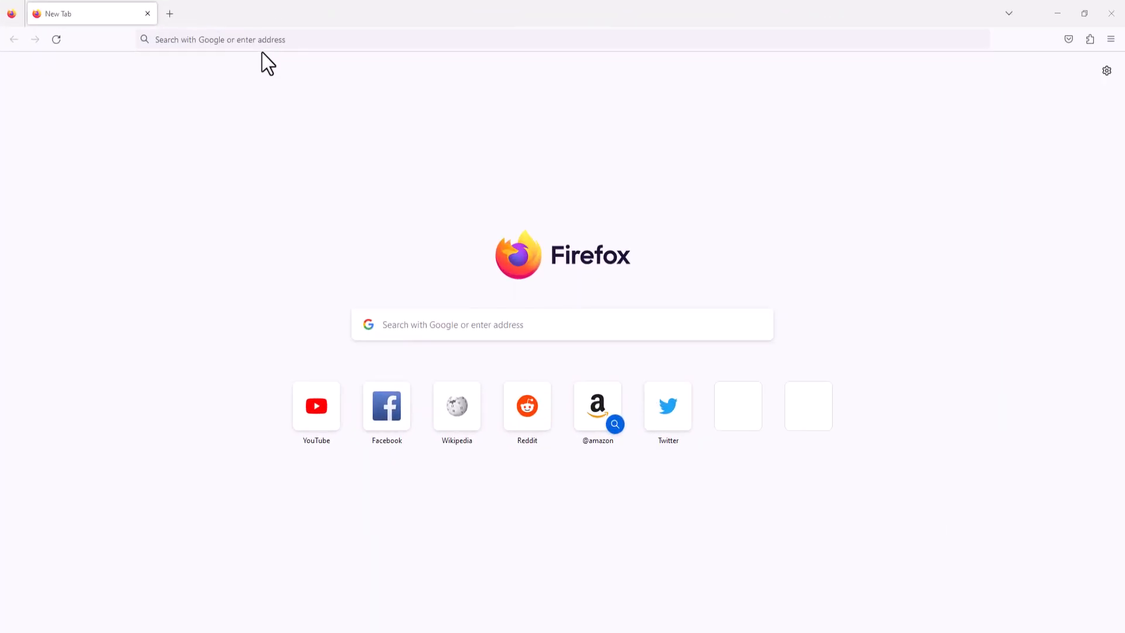
Search Google for postgres from the Firefox address bar.
left_click(503, 39)
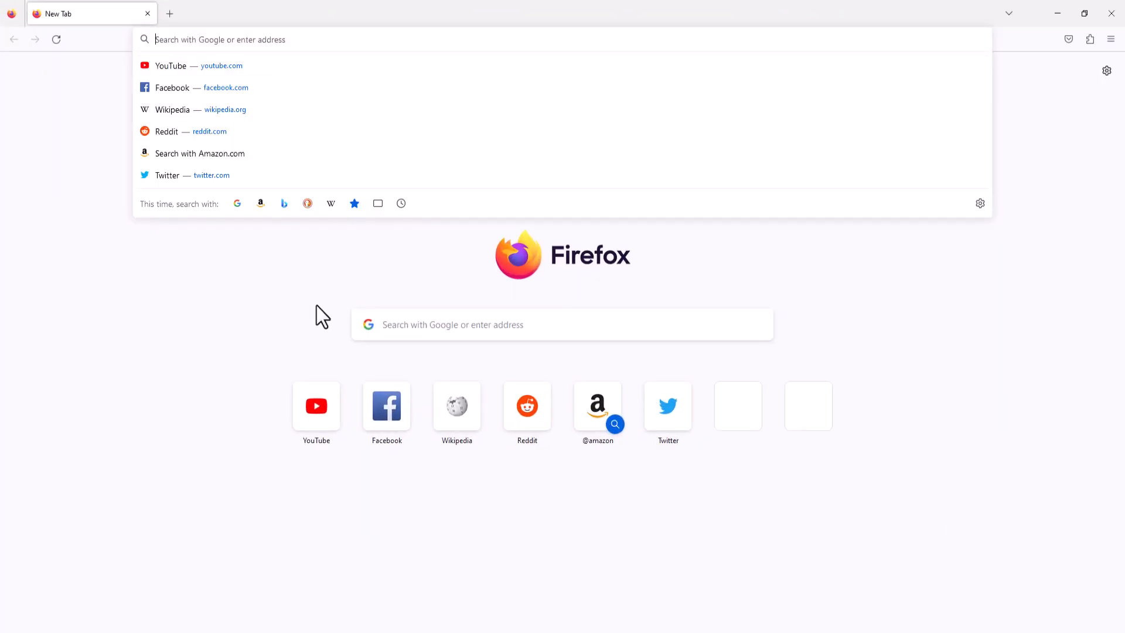
type("postgres")
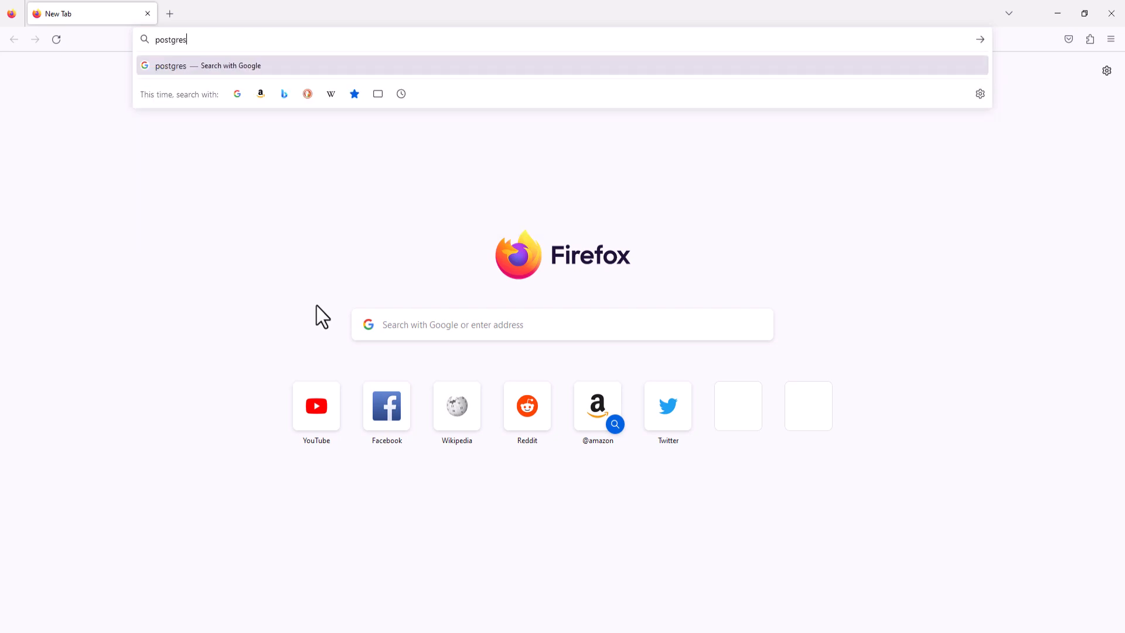
key("Return")
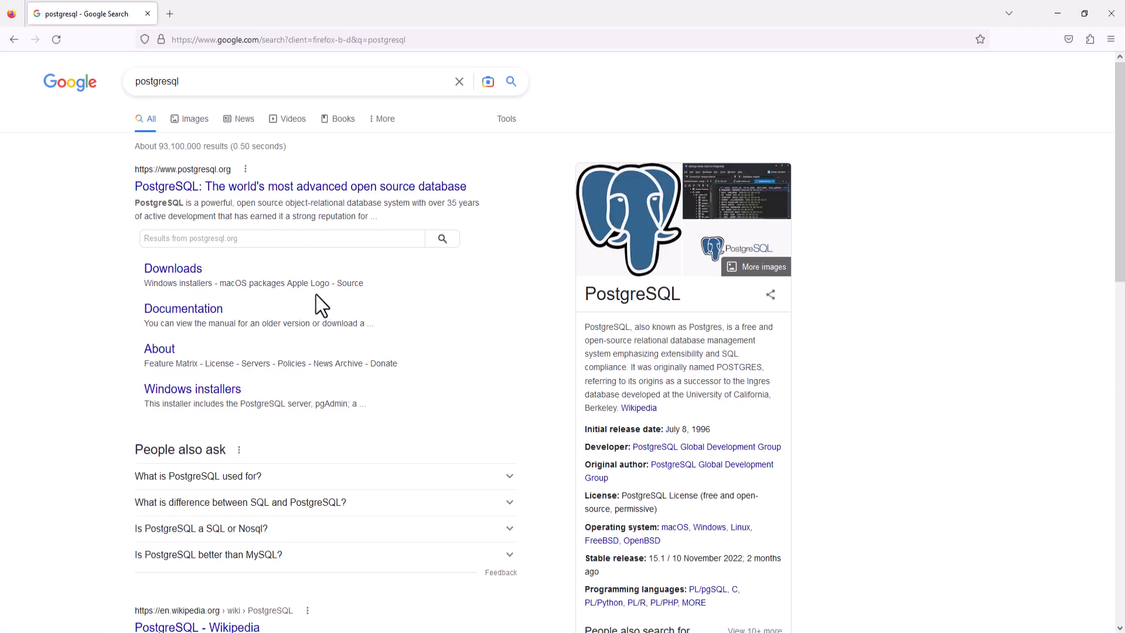
mouse_move(185, 191)
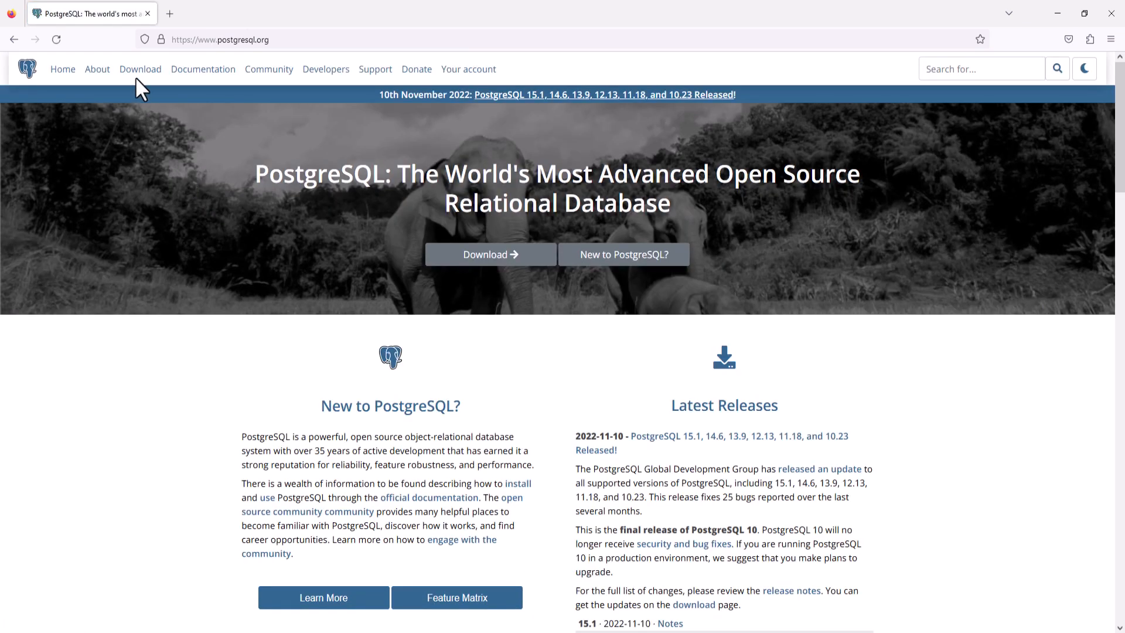
mouse_move(139, 69)
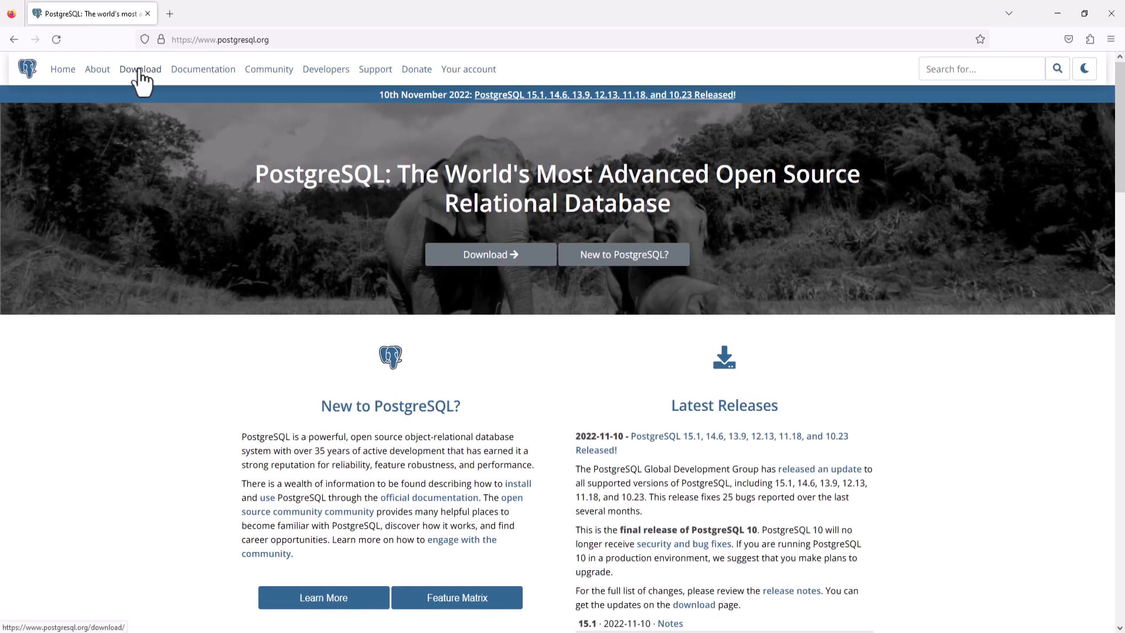
Go to the PostgreSQL downloads page and choose the Windows installers.
left_click(139, 69)
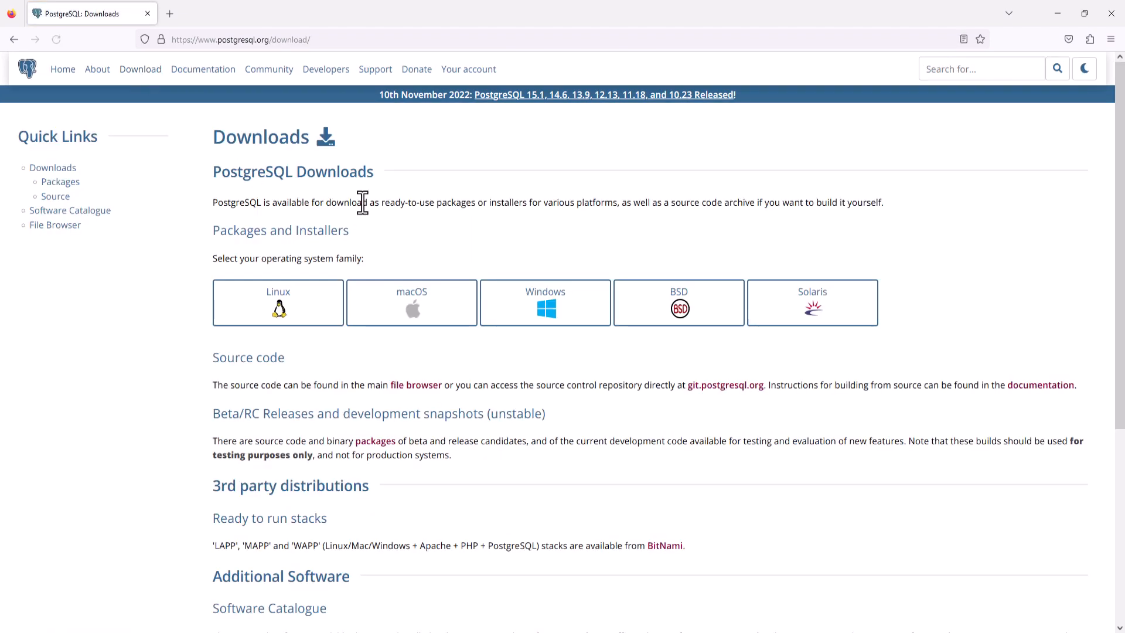
mouse_move(539, 271)
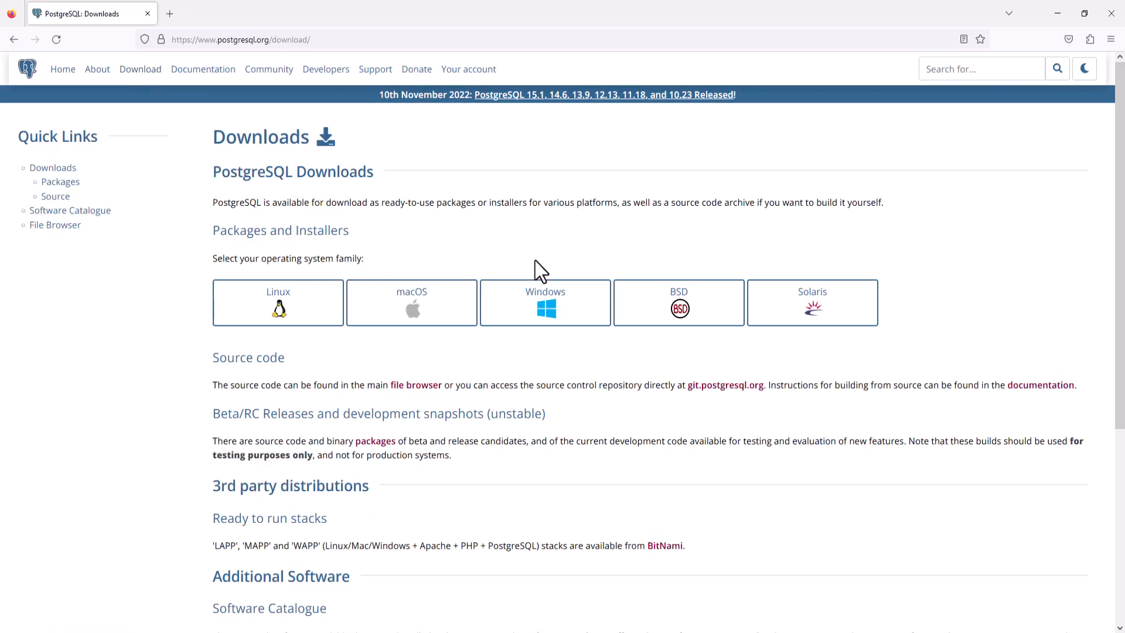
left_click(545, 303)
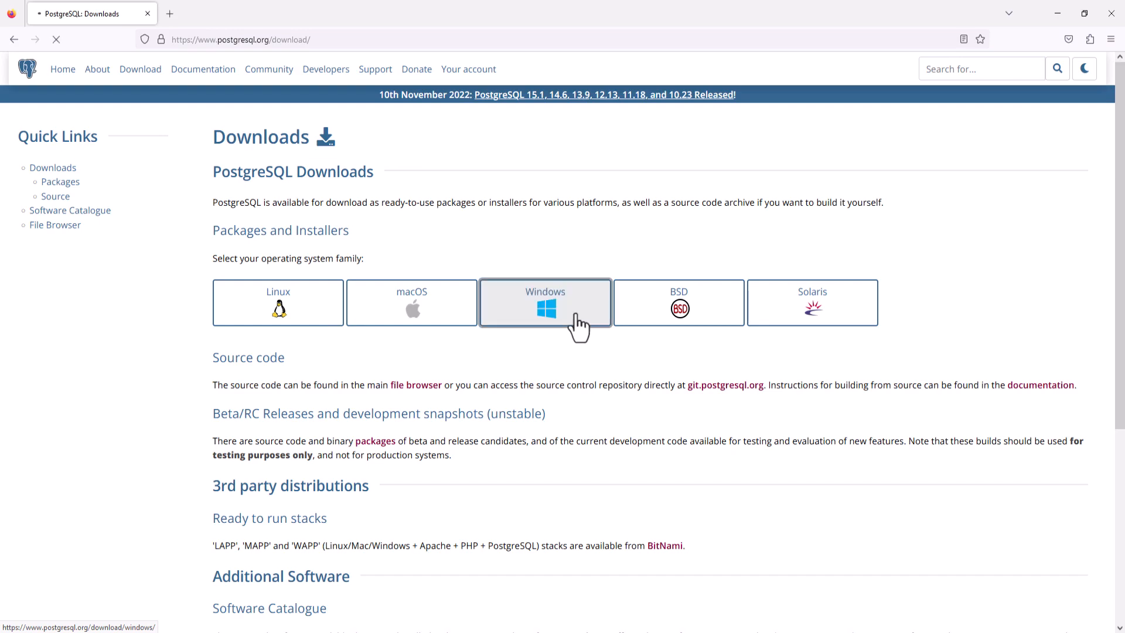
left_click(545, 303)
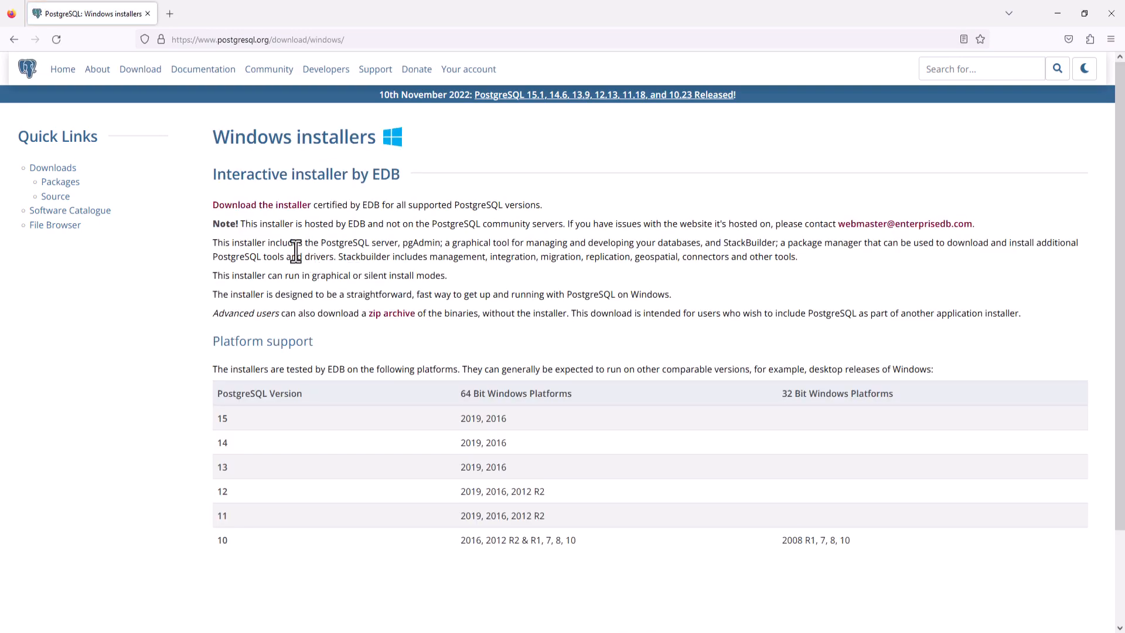
mouse_move(279, 216)
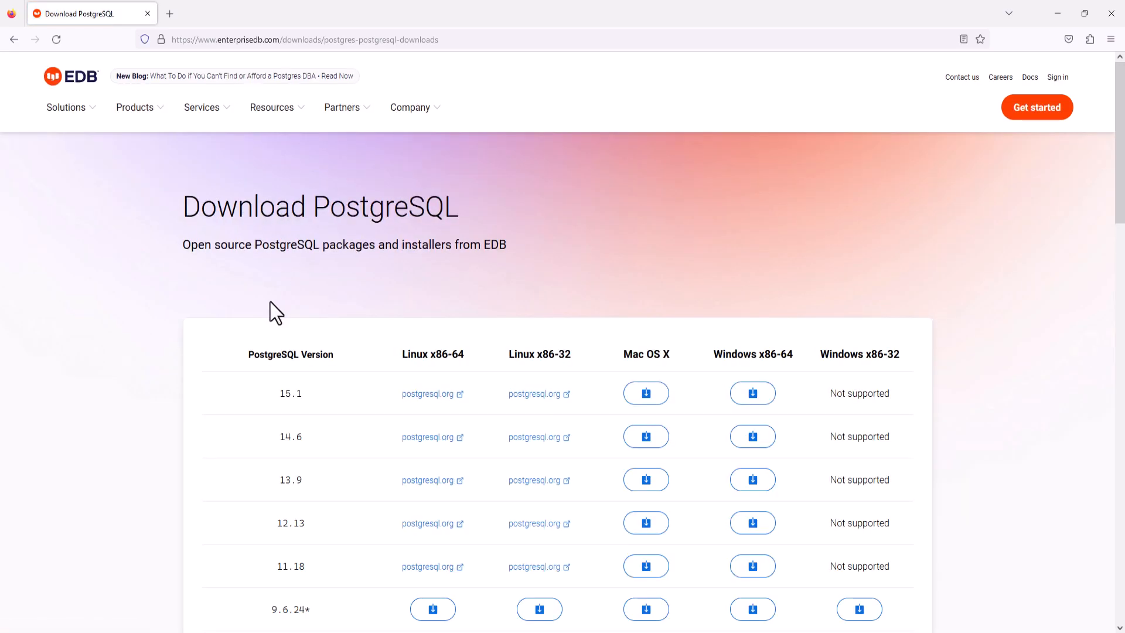
mouse_move(280, 382)
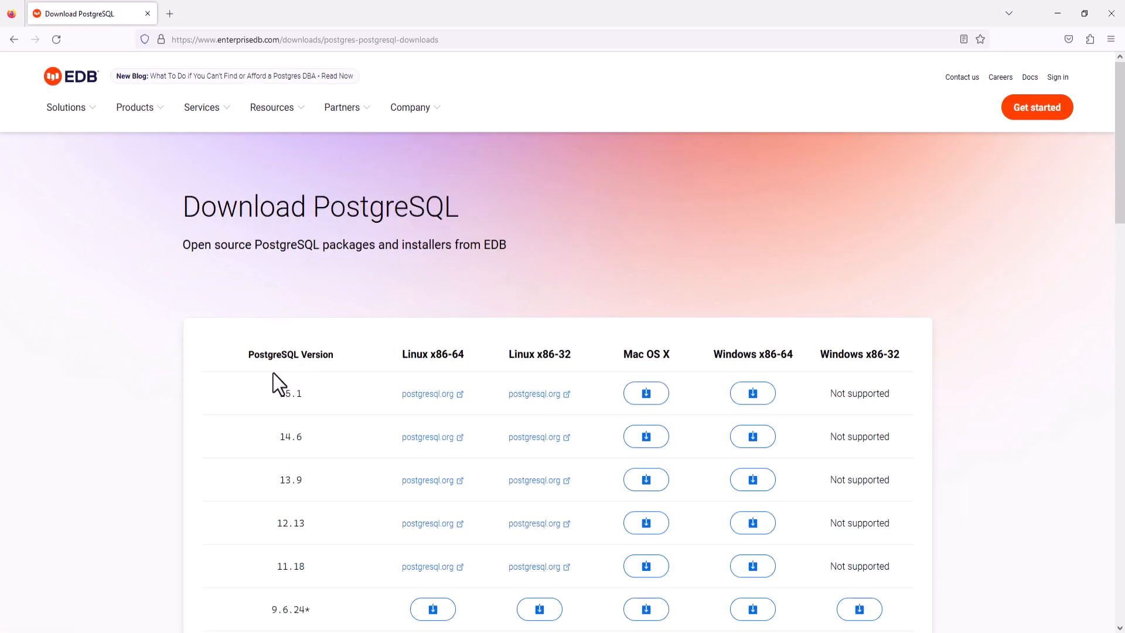
mouse_move(327, 521)
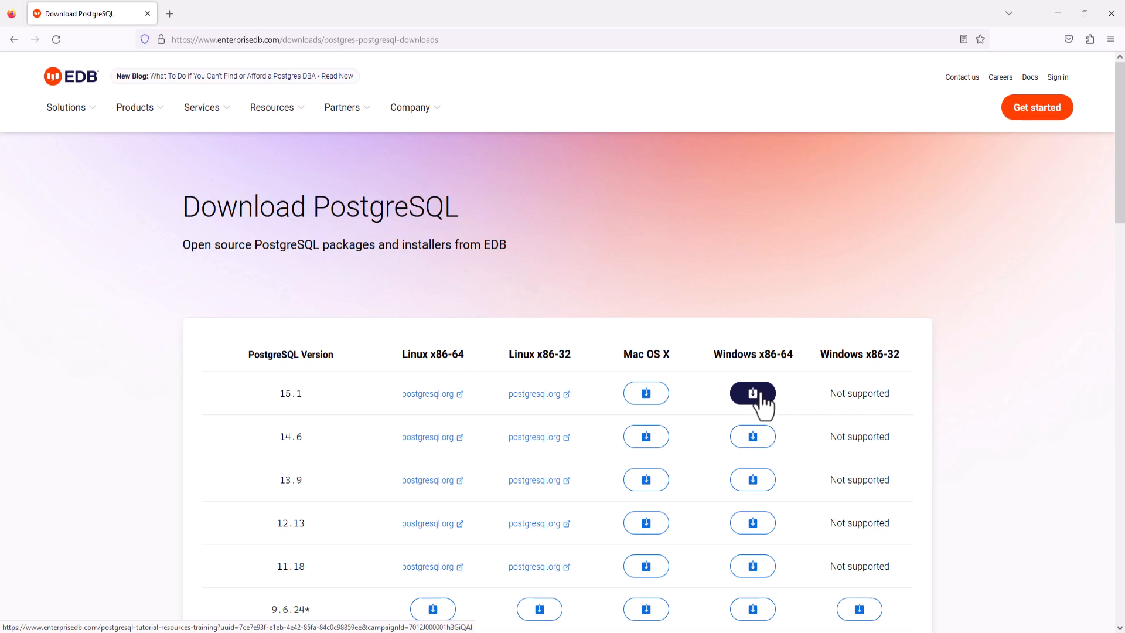
mouse_move(757, 402)
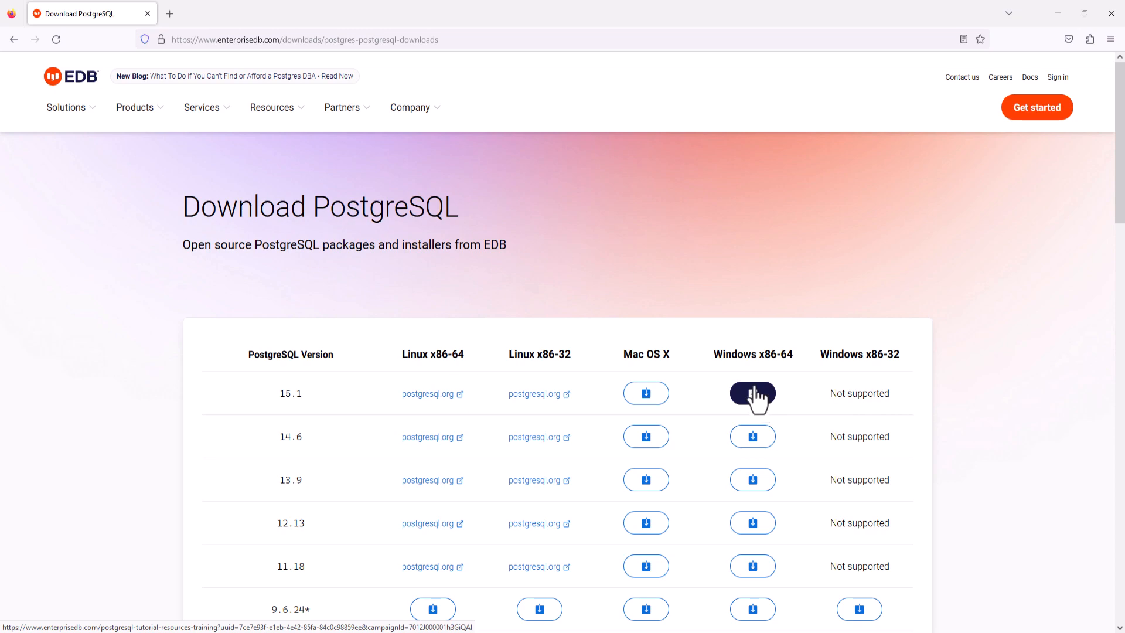
mouse_move(1065, 34)
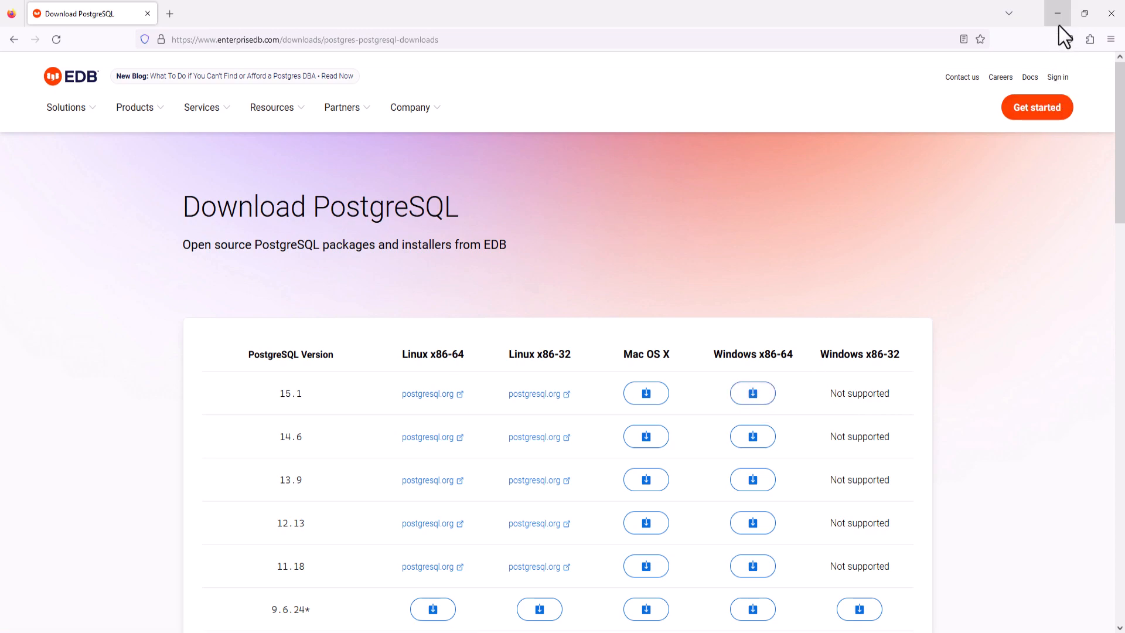
Minimize Firefox to reveal the installer file on the desktop.
left_click(1058, 13)
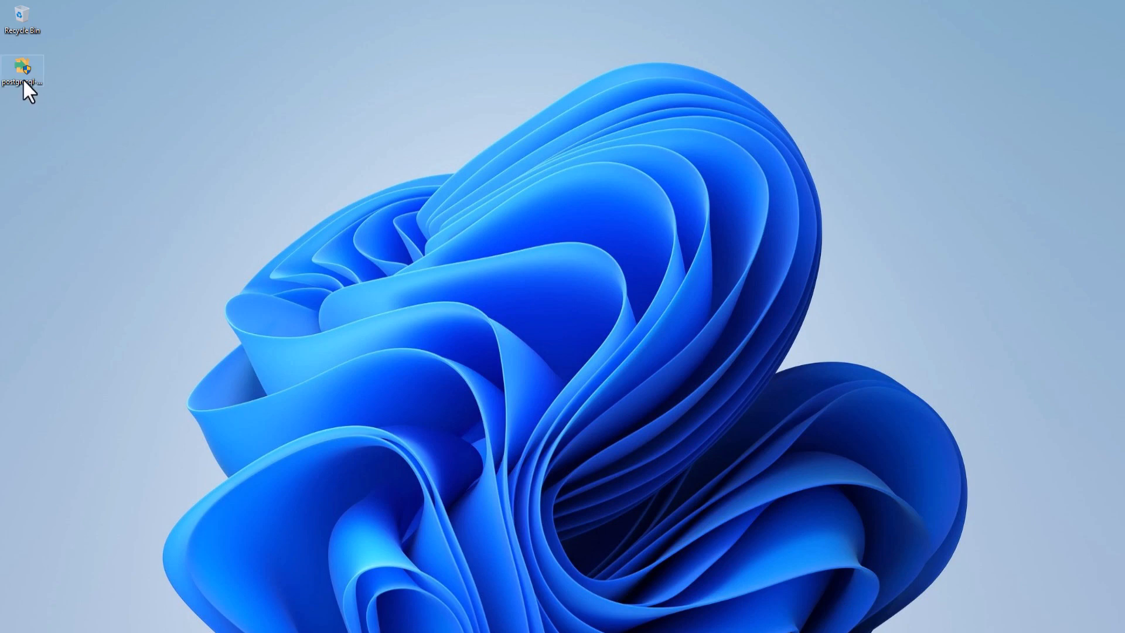
double_click(22, 68)
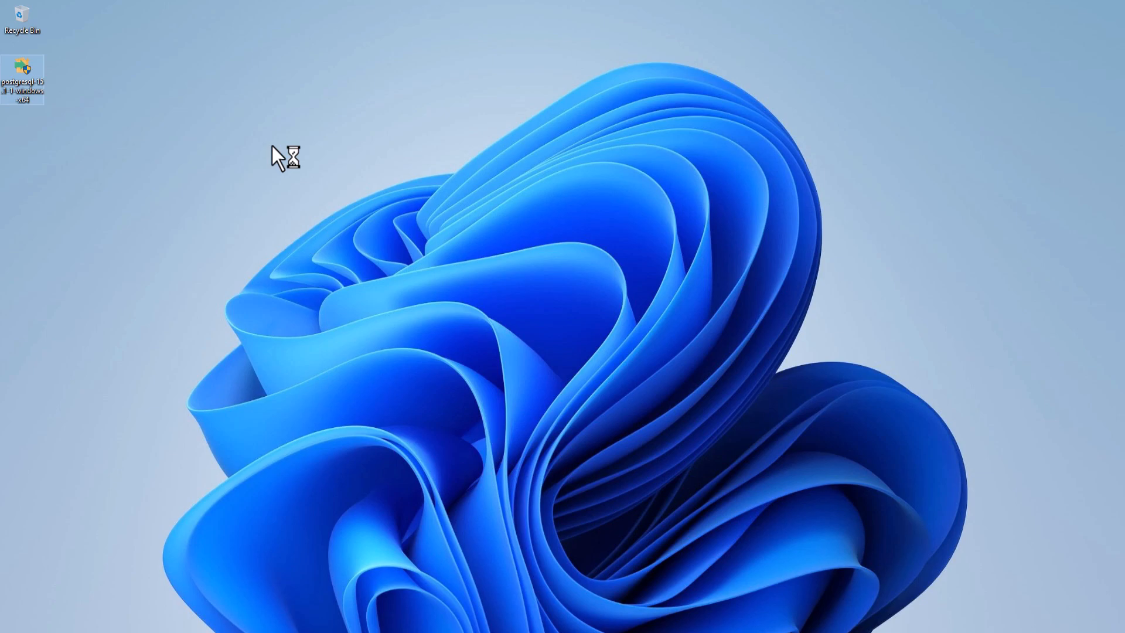
mouse_move(290, 172)
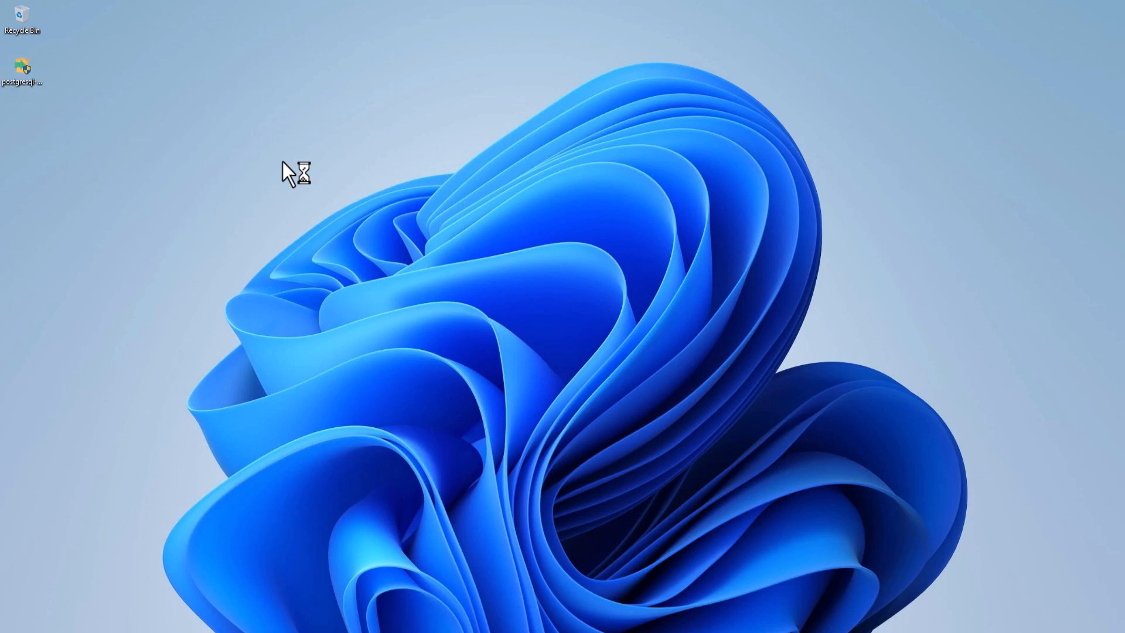
mouse_move(520, 420)
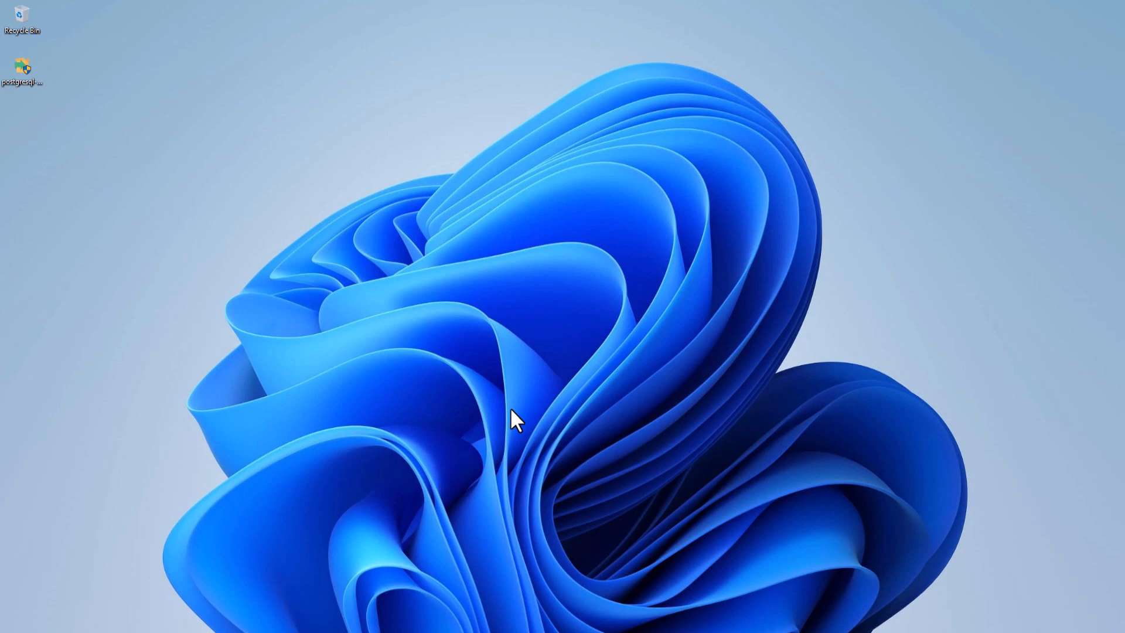
Launch the PostgreSQL installer and move past the Welcome page.
double_click(21, 68)
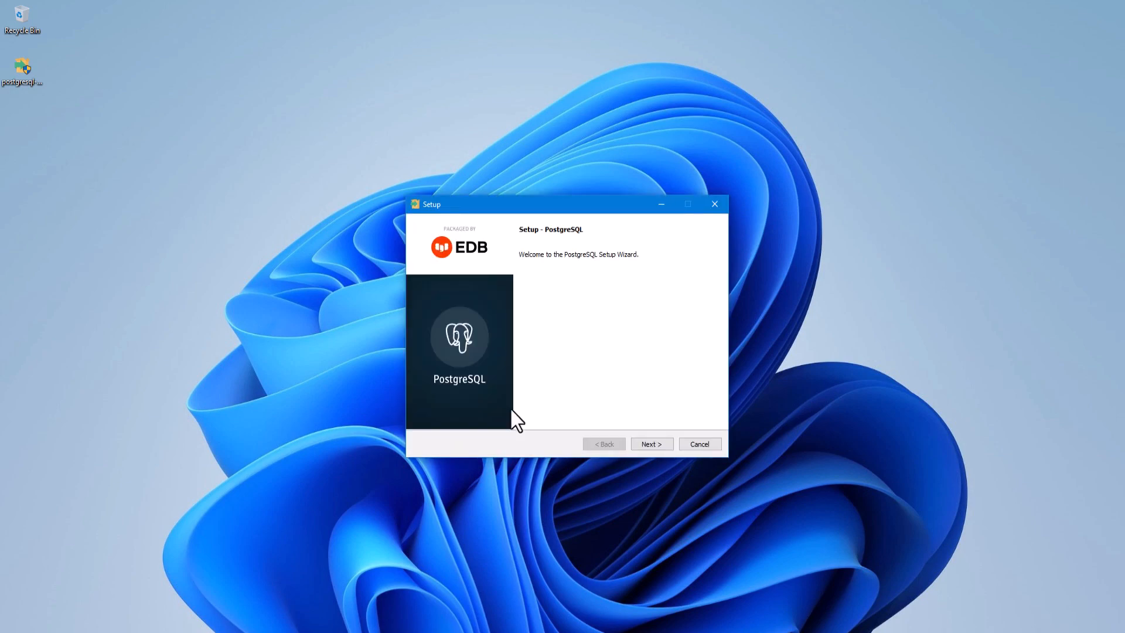
mouse_move(526, 400)
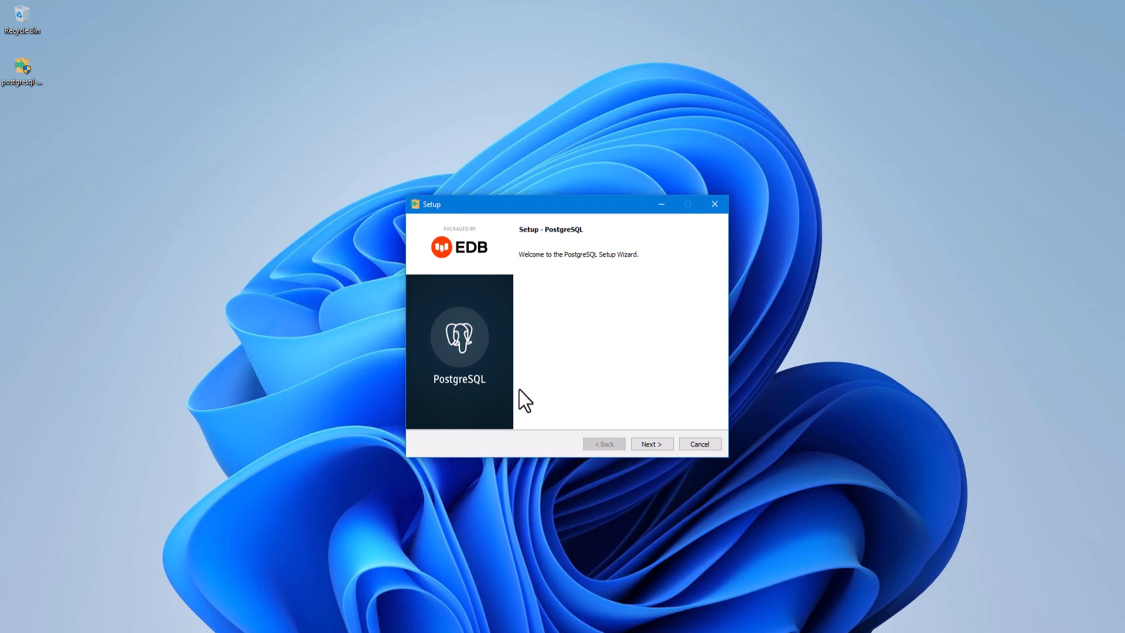
mouse_move(650, 443)
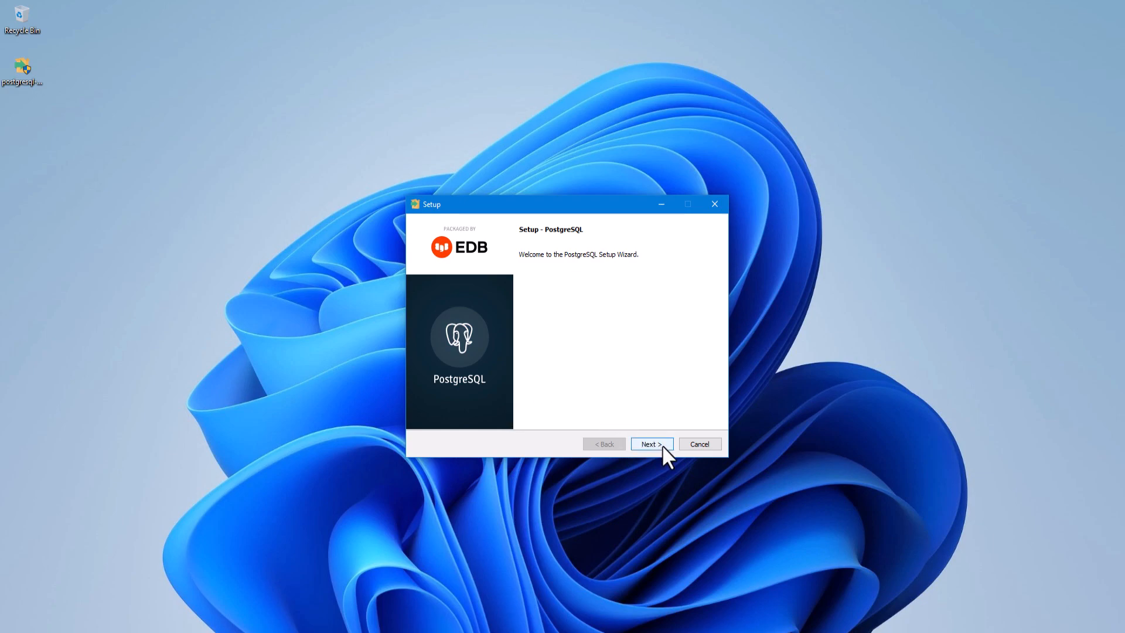
left_click(651, 443)
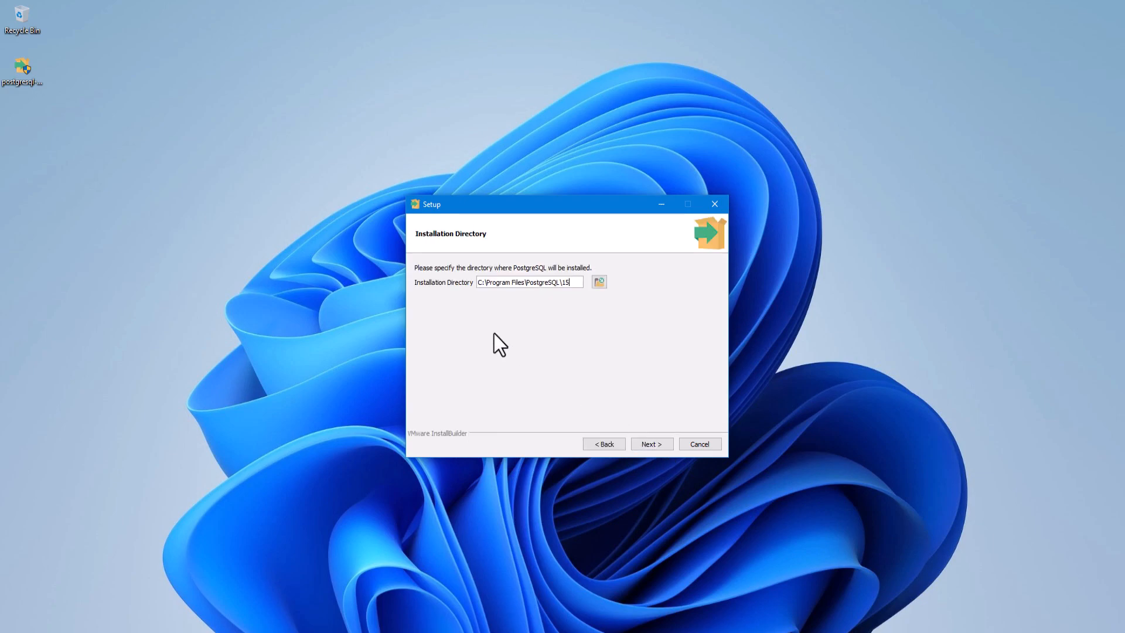
mouse_move(541, 310)
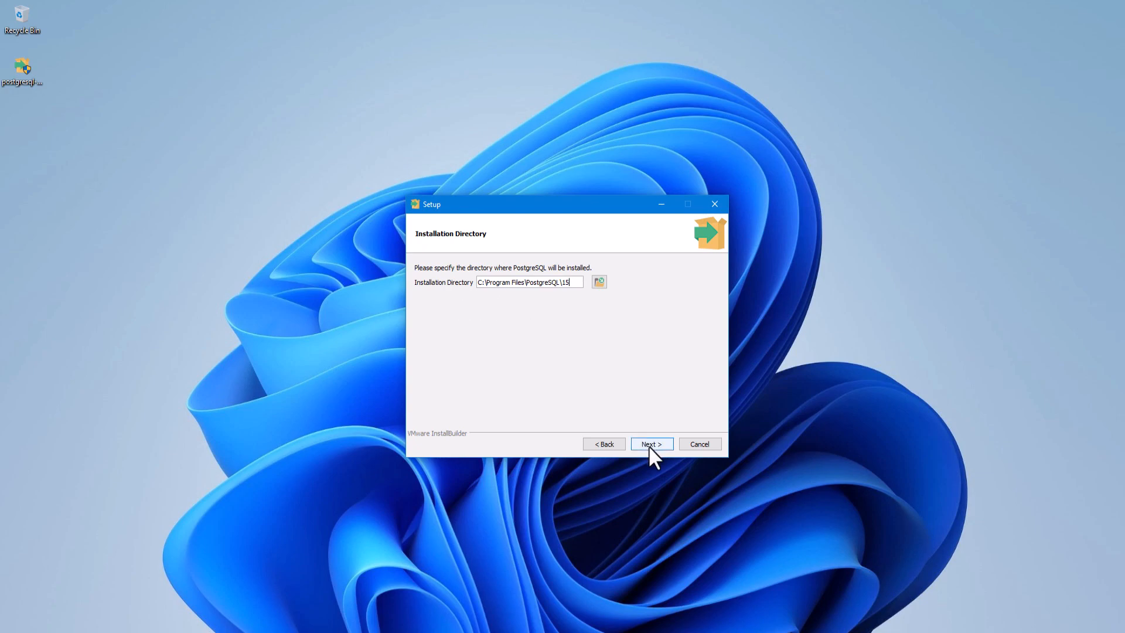
Keep C:\Program Files\PostgreSQL\15 as the installation directory and continue.
left_click(650, 443)
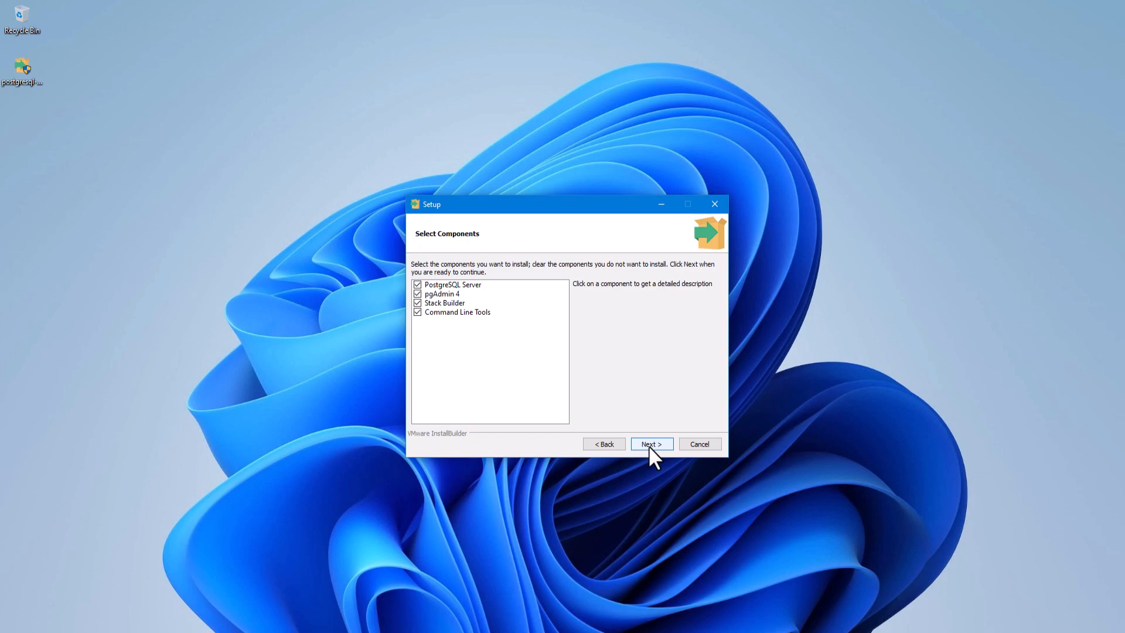
mouse_move(467, 294)
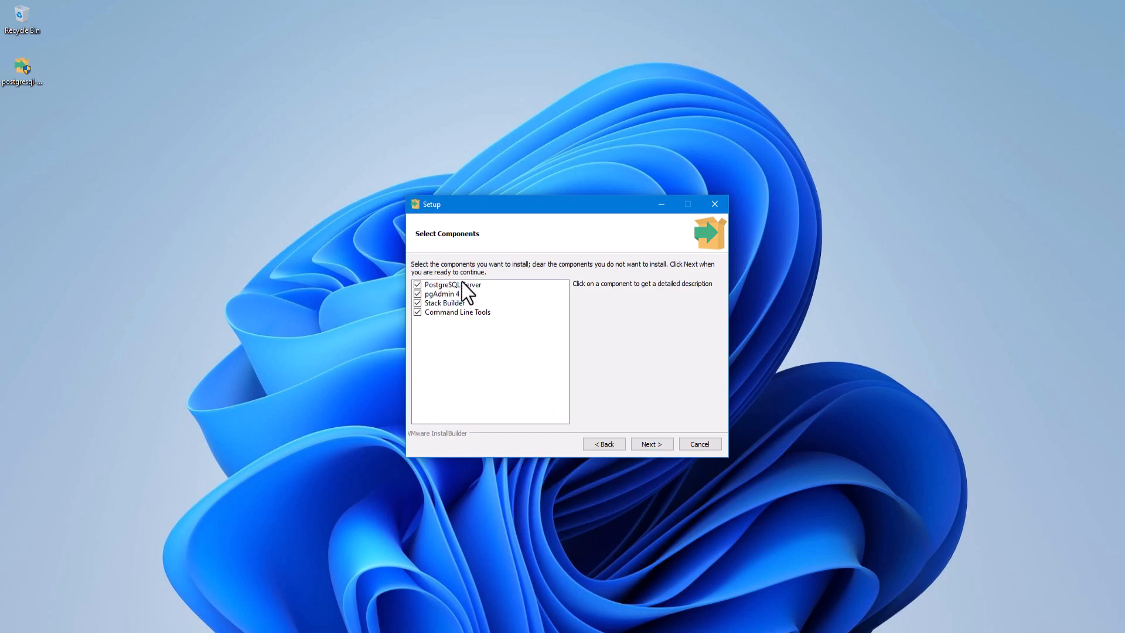
mouse_move(460, 307)
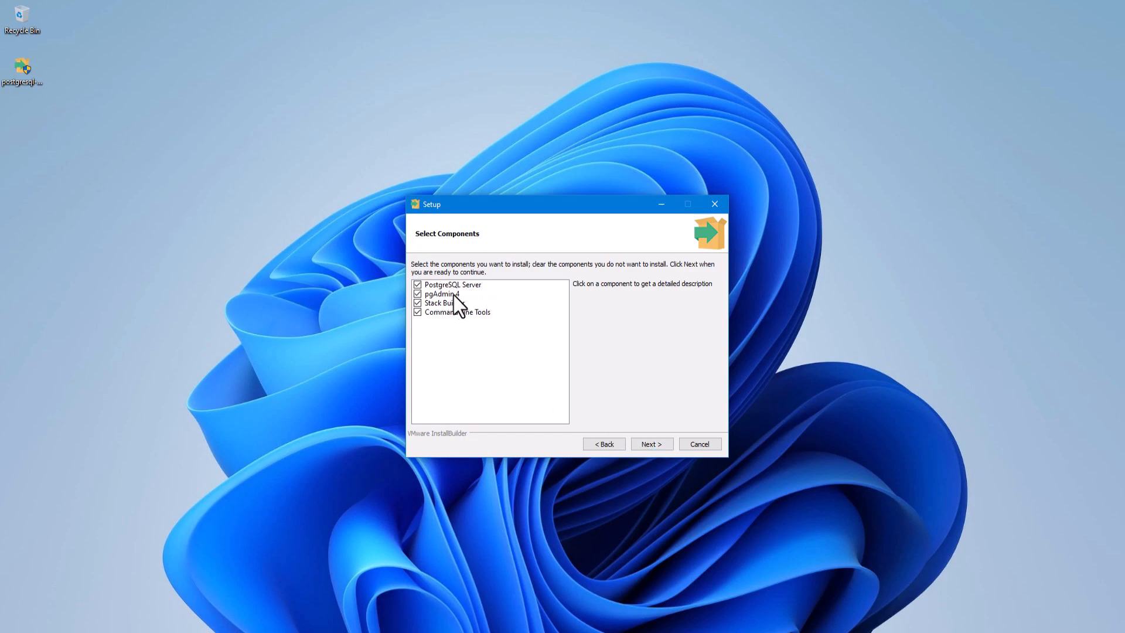
mouse_move(450, 310)
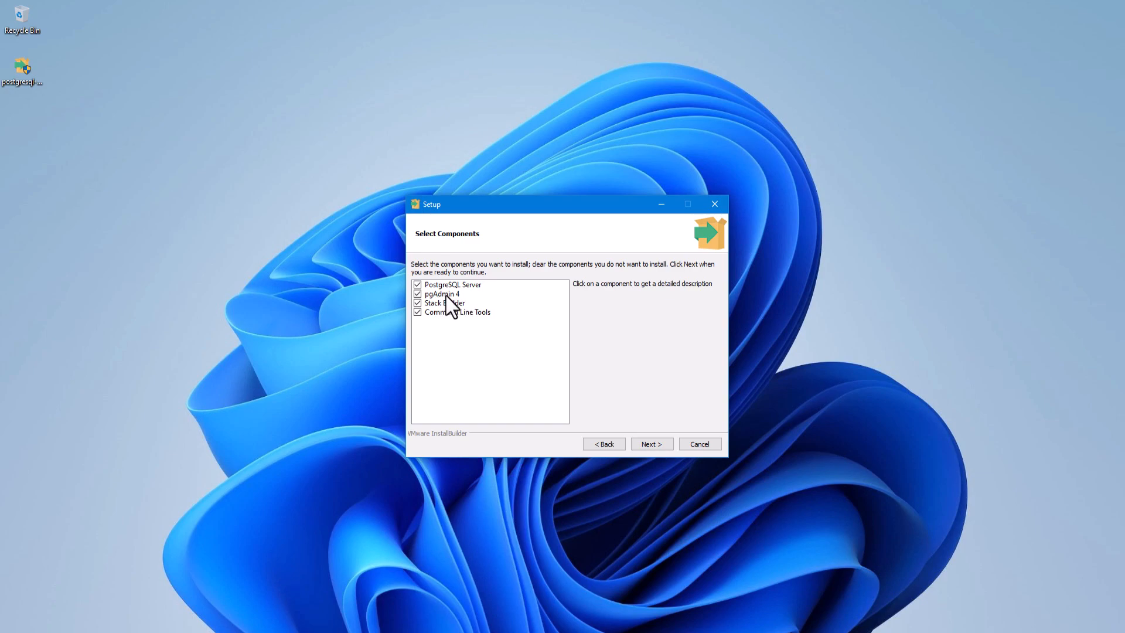
mouse_move(468, 317)
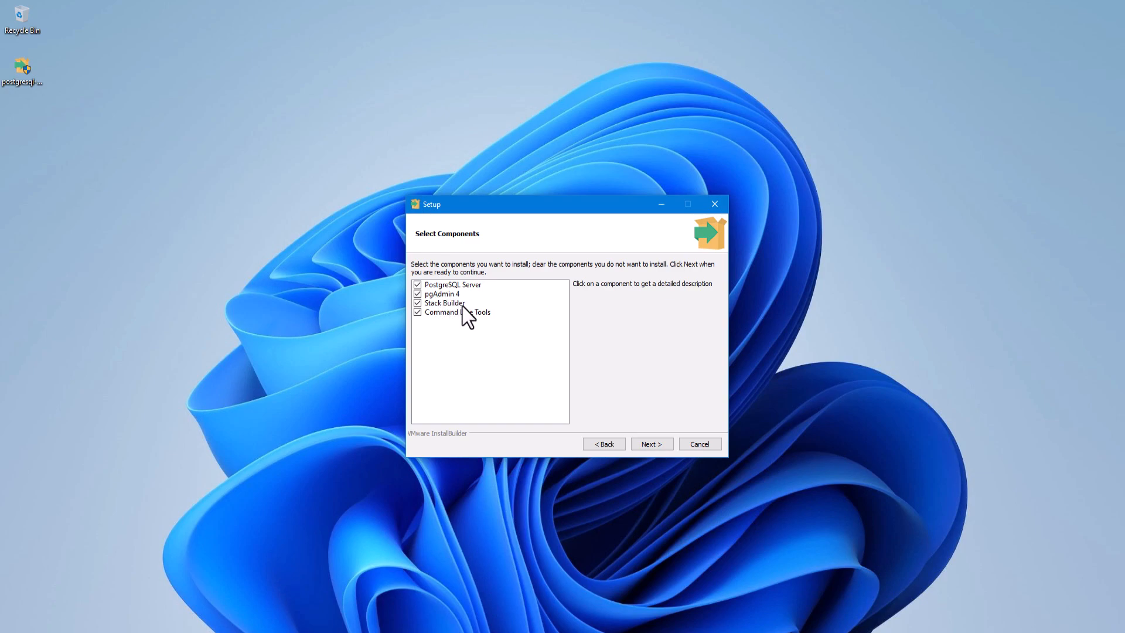
mouse_move(650, 443)
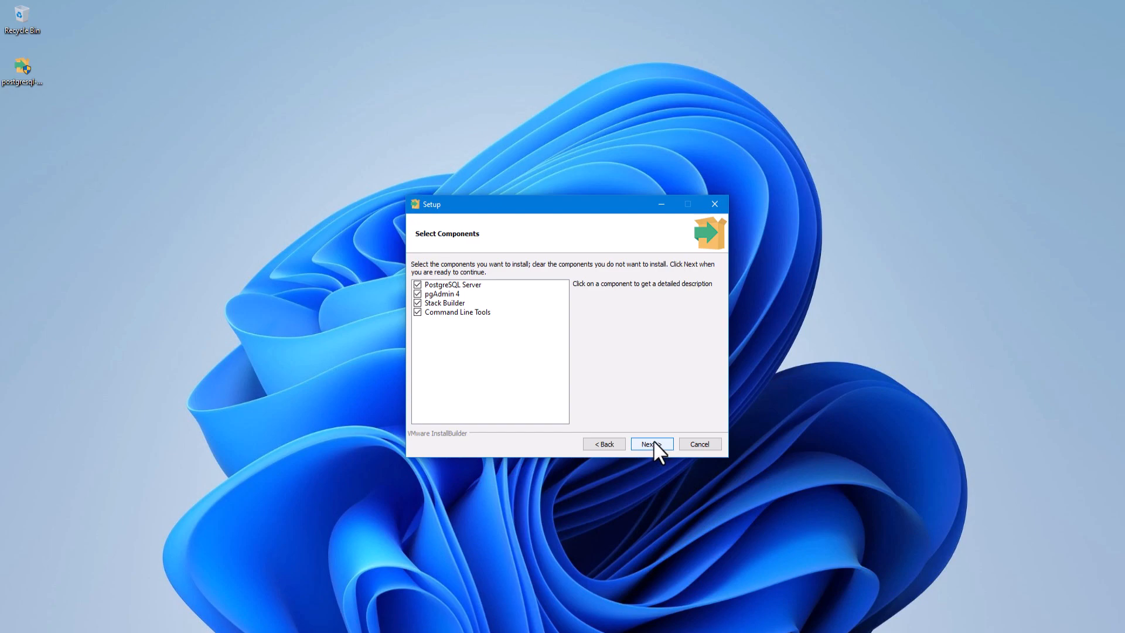
Keep PostgreSQL Server, pgAdmin 4, Stack Builder and Command Line Tools selected and continue.
left_click(651, 444)
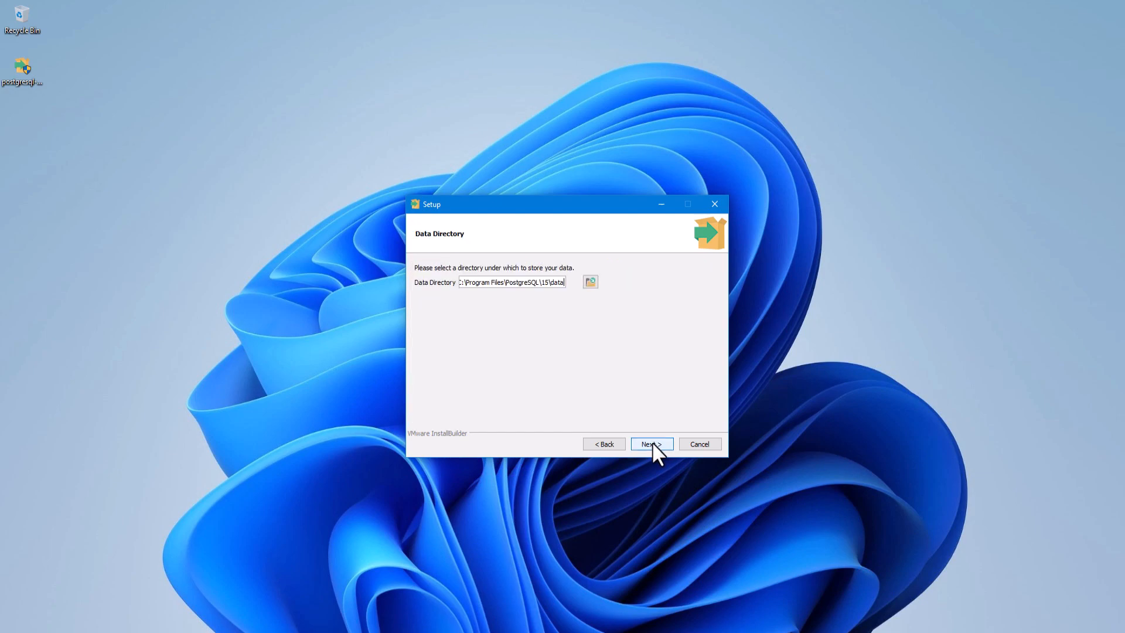
mouse_move(434, 298)
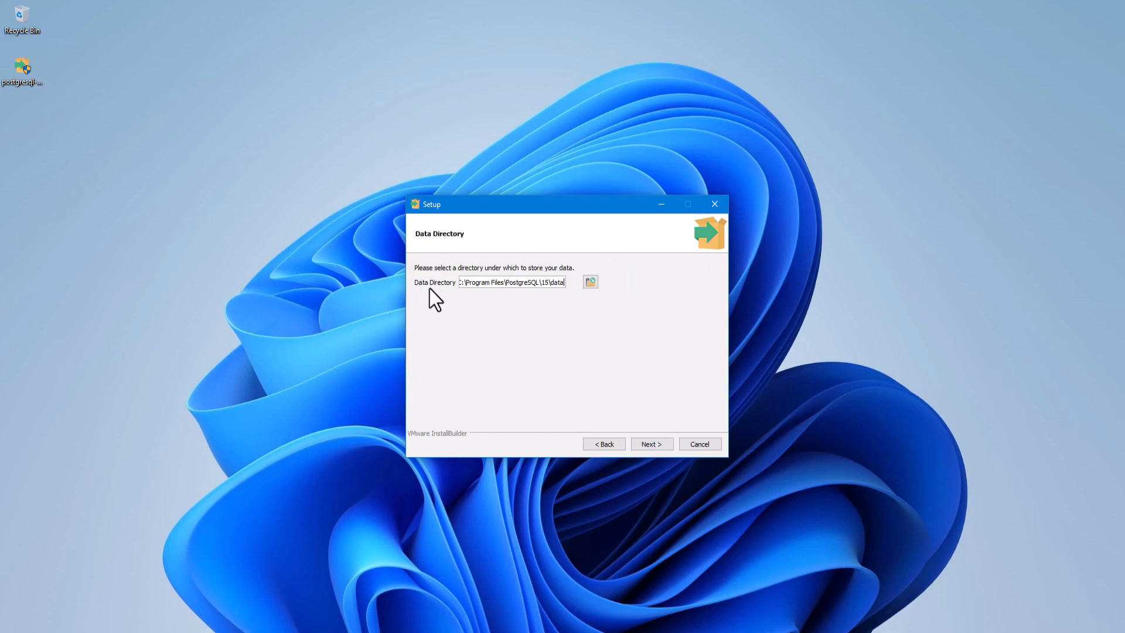
mouse_move(440, 298)
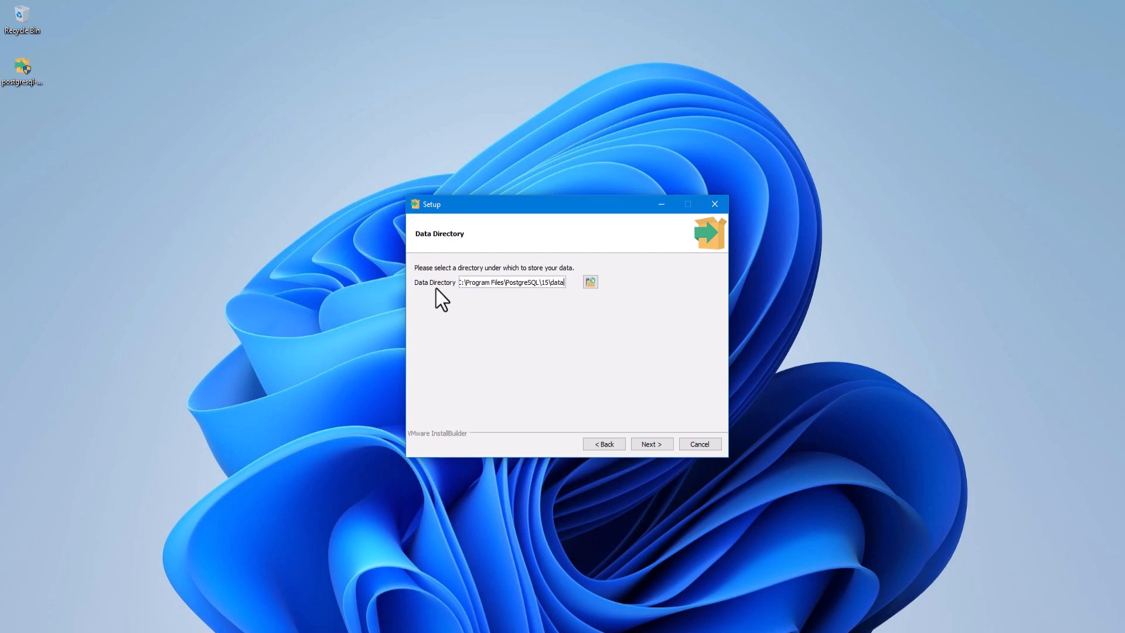
mouse_move(436, 298)
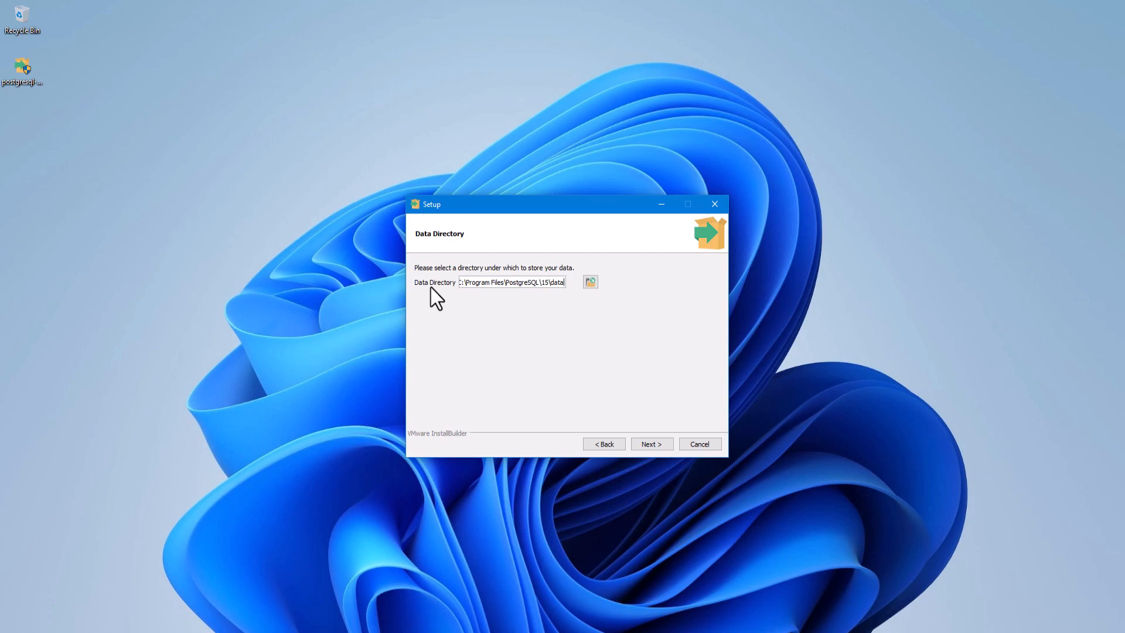
mouse_move(651, 443)
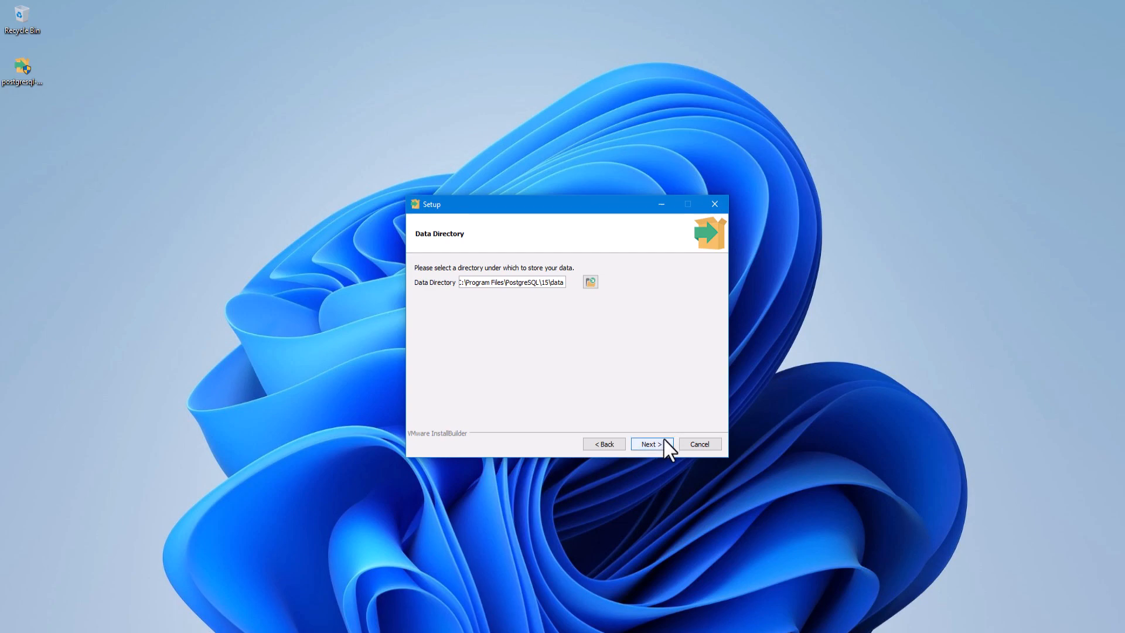
Keep the default data directory and enter the postgres superuser password.
left_click(650, 443)
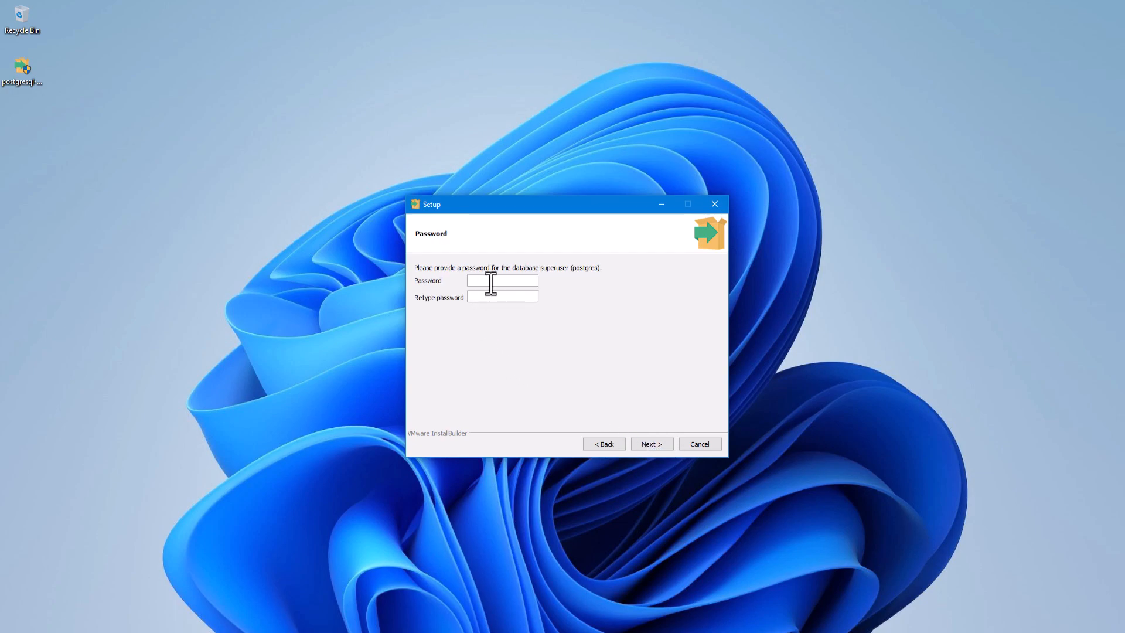
mouse_move(567, 318)
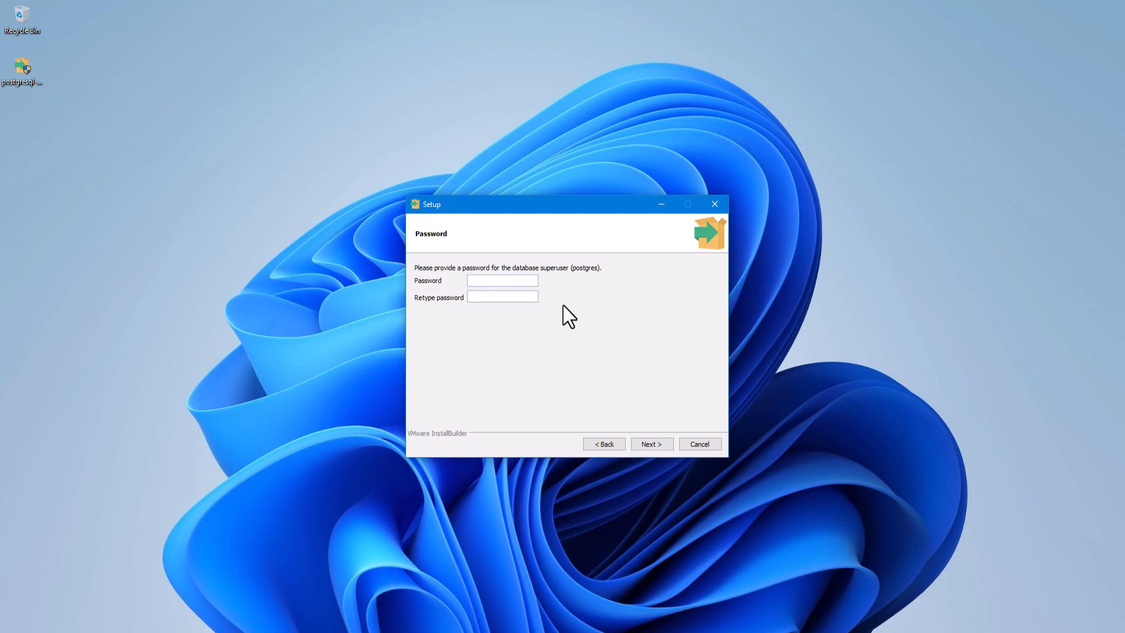
type("•")
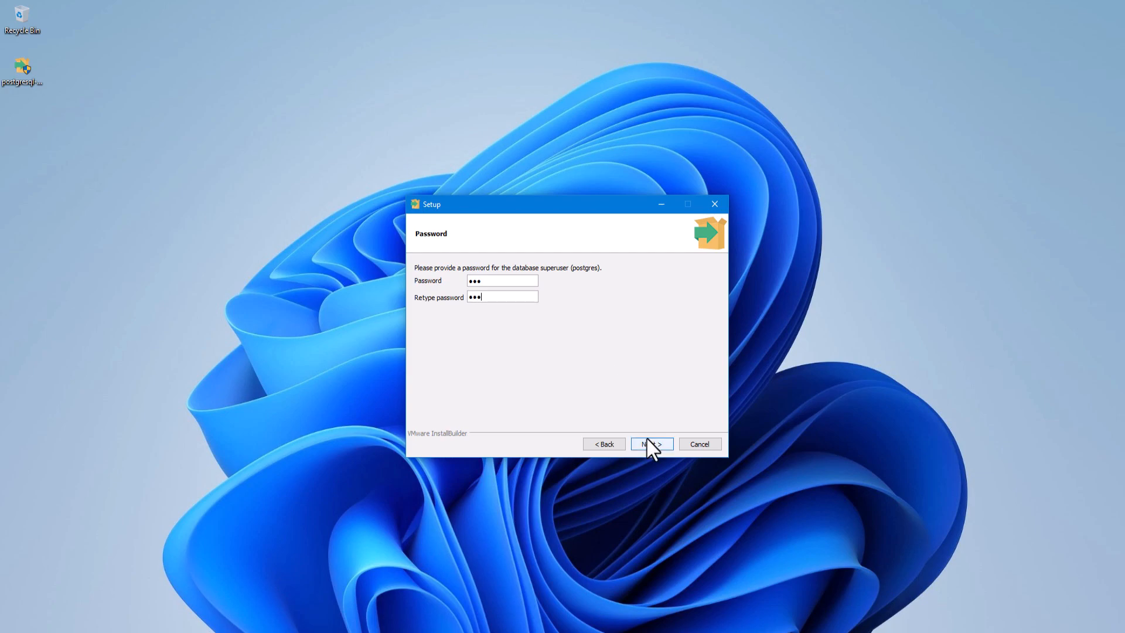
Confirm the password, keep port 5432 and the default locale, reaching the summary.
left_click(650, 443)
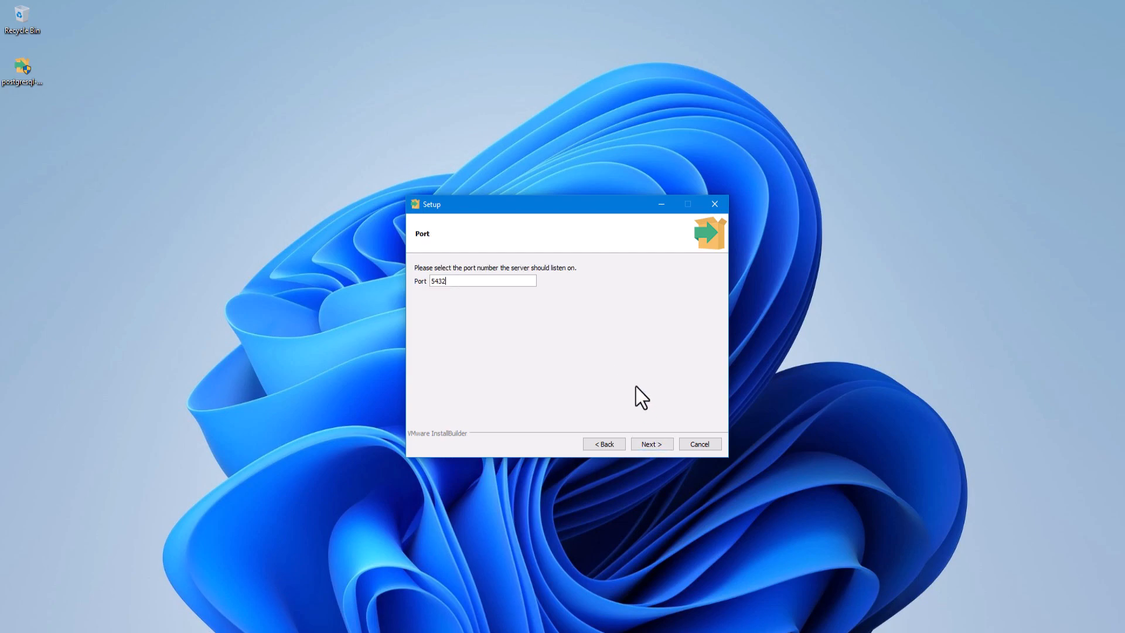
mouse_move(451, 318)
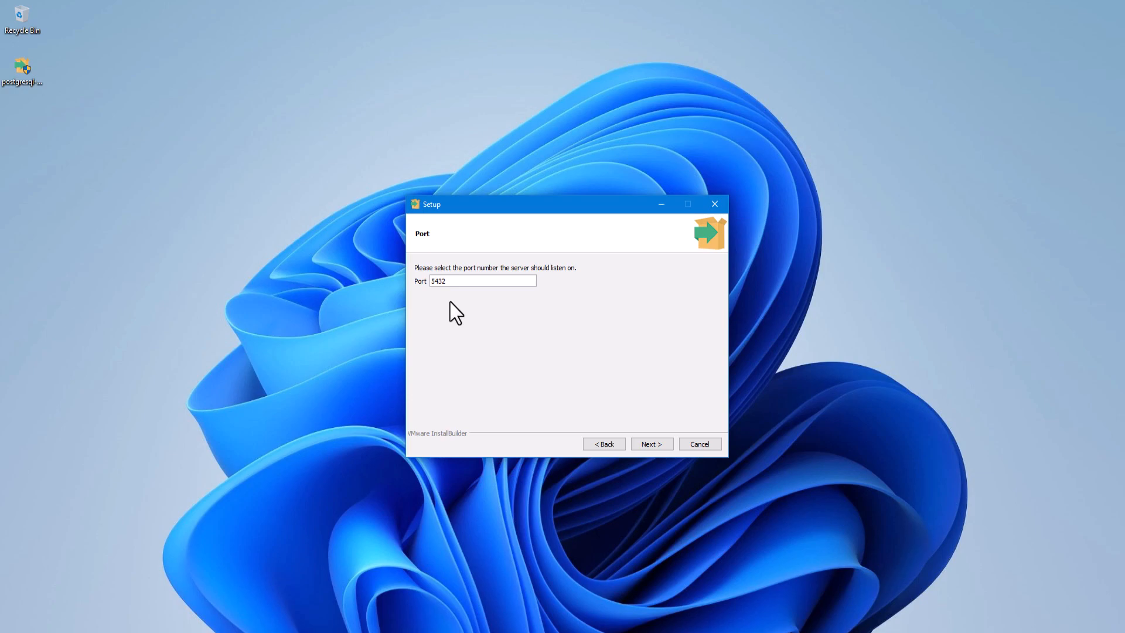
mouse_move(443, 298)
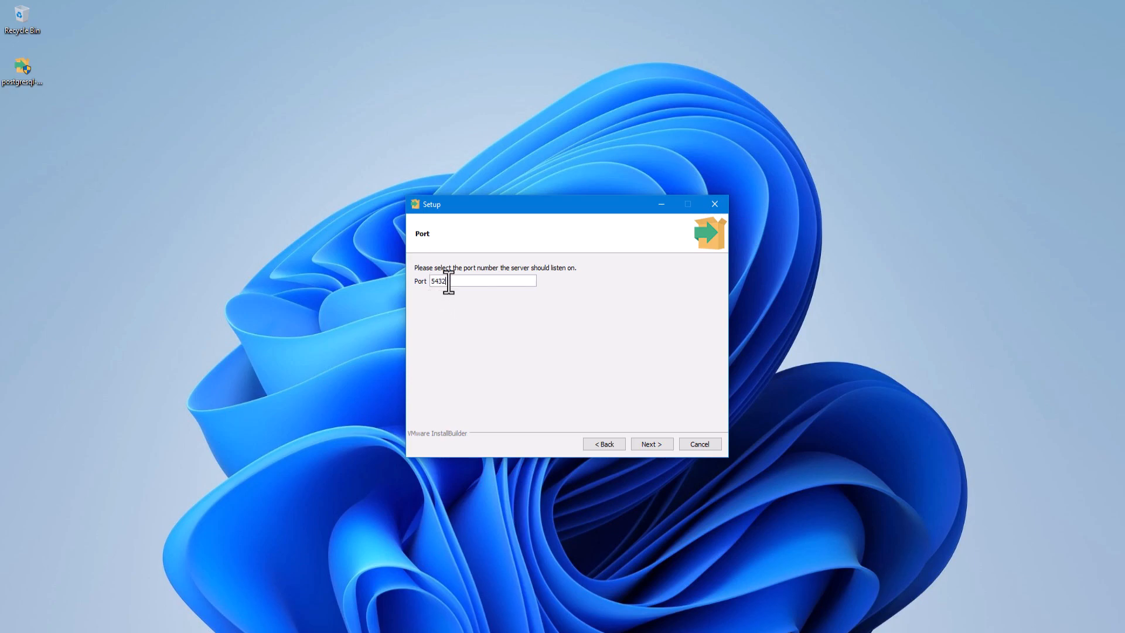
mouse_move(445, 284)
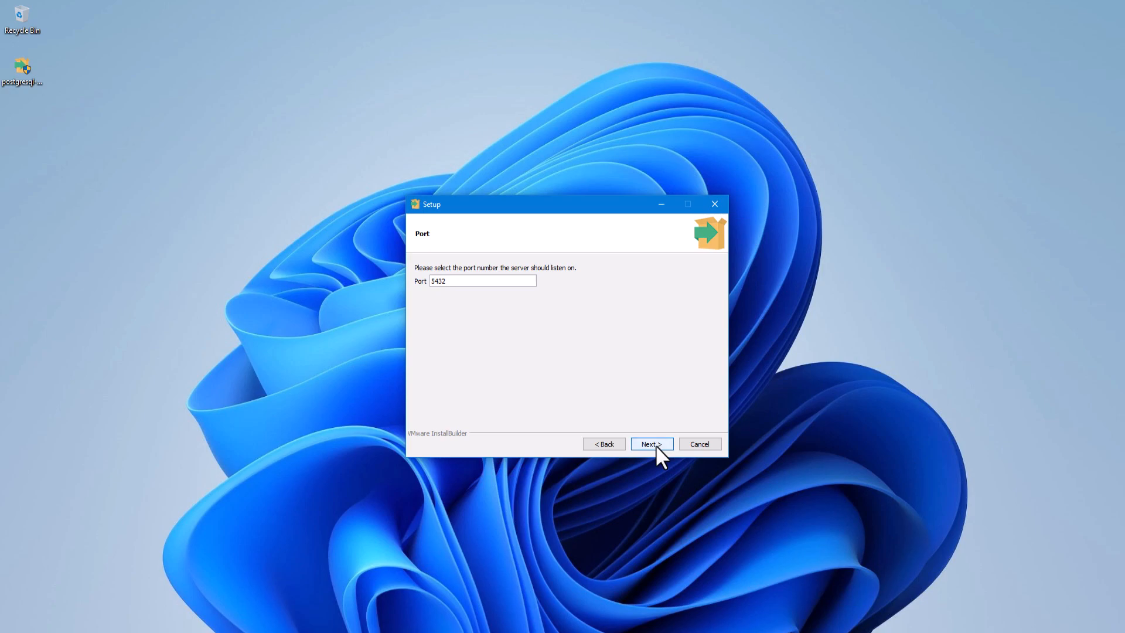
left_click(651, 443)
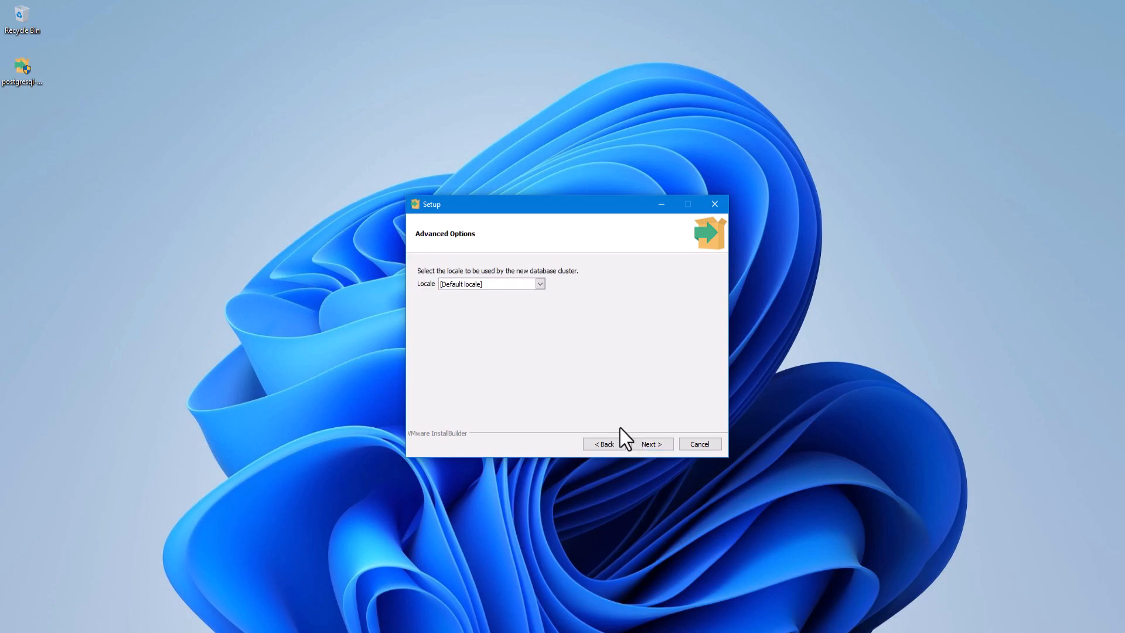
mouse_move(477, 303)
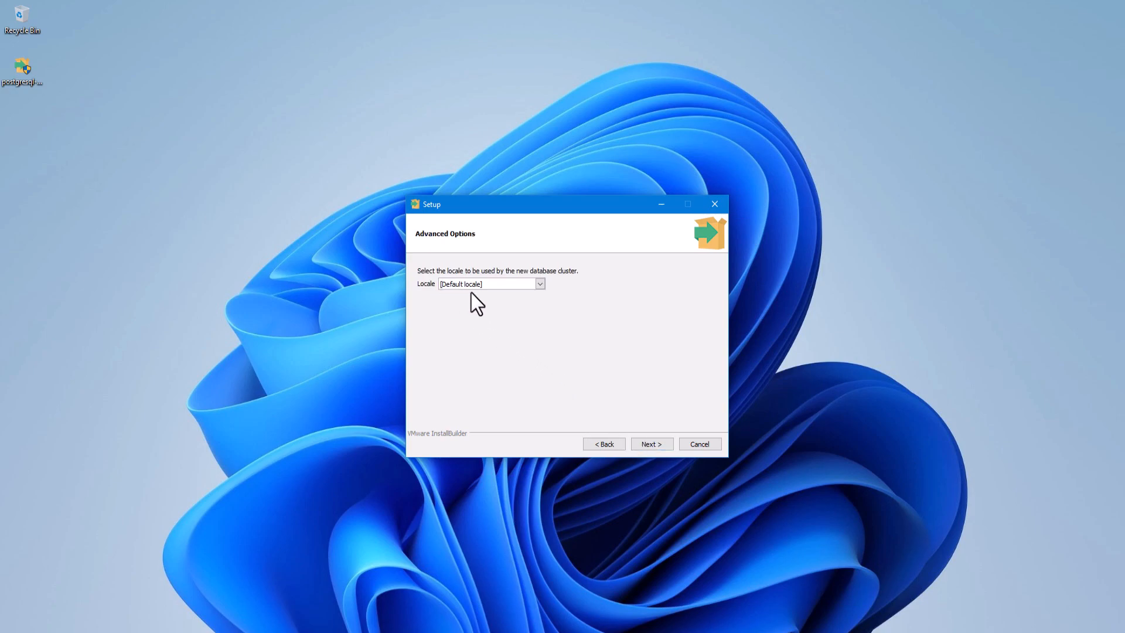
left_click(651, 444)
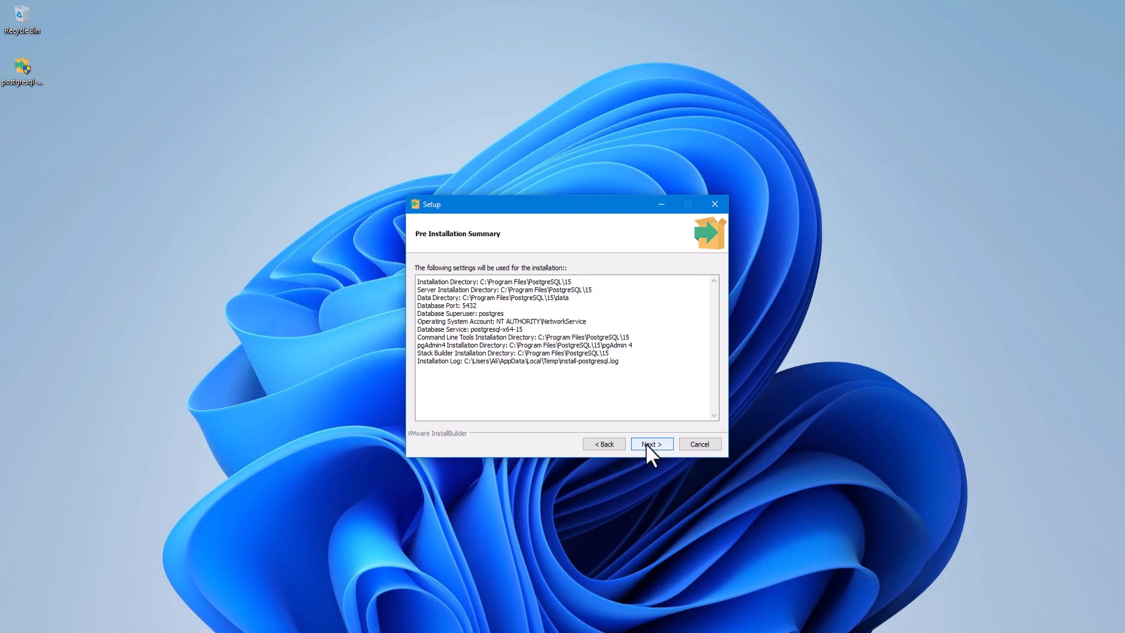
left_click(650, 443)
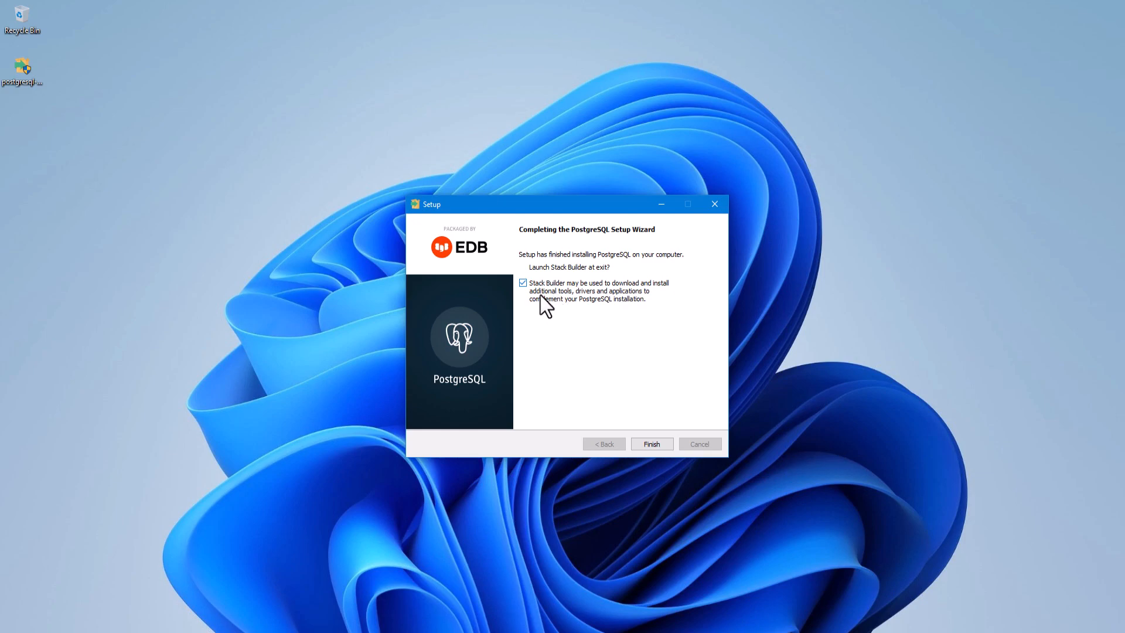
mouse_move(558, 301)
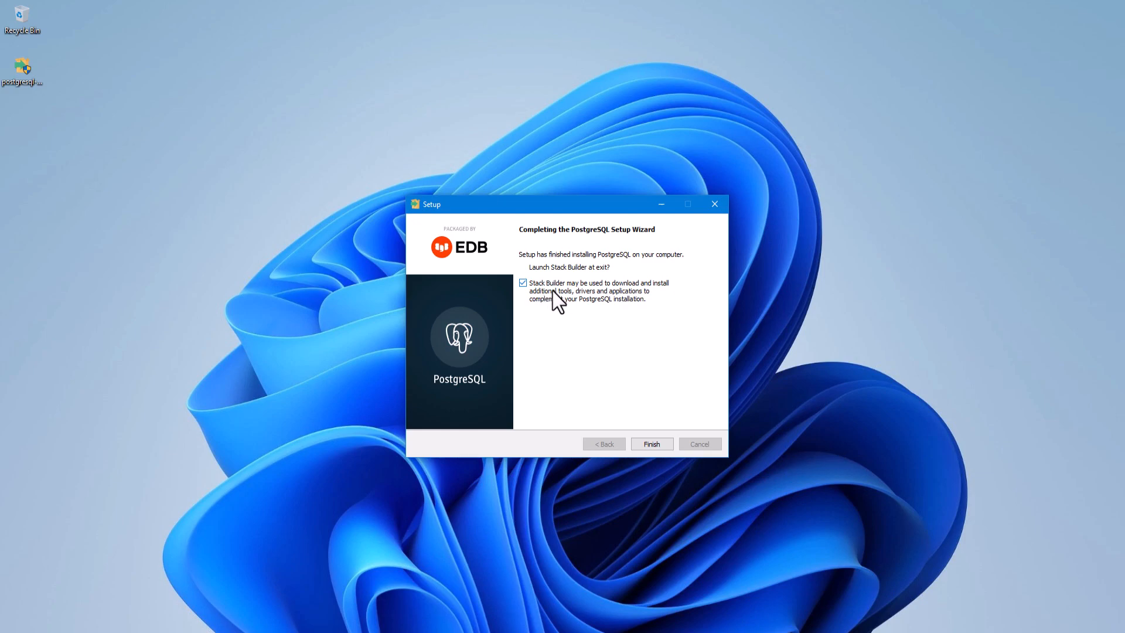
Turn off 'Launch Stack Builder at exit' and finish the setup.
left_click(523, 282)
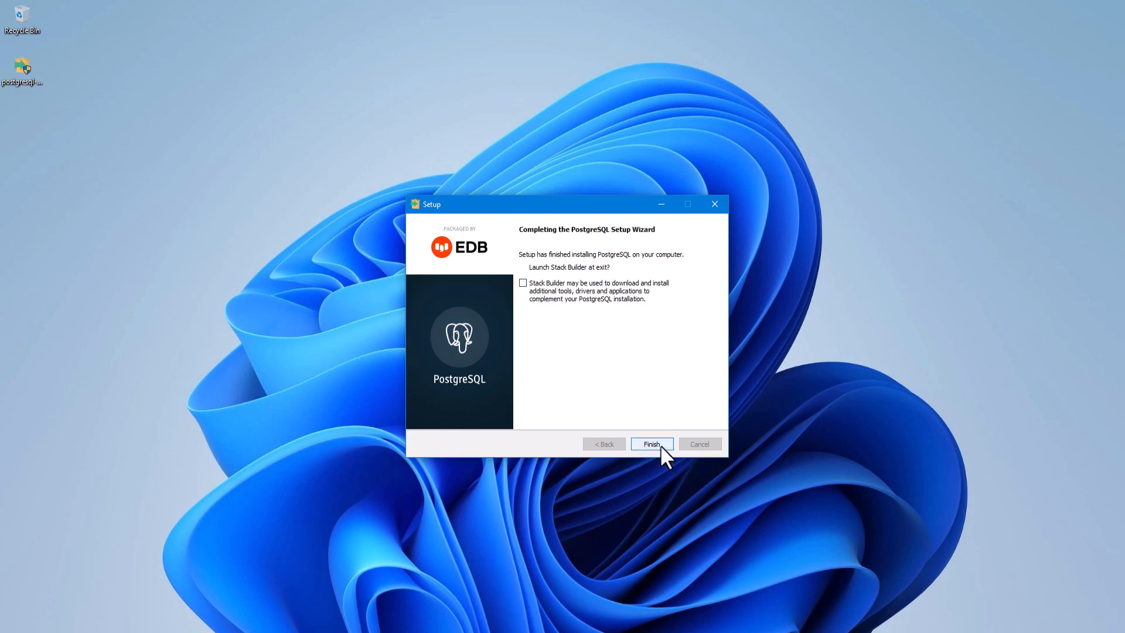
left_click(651, 443)
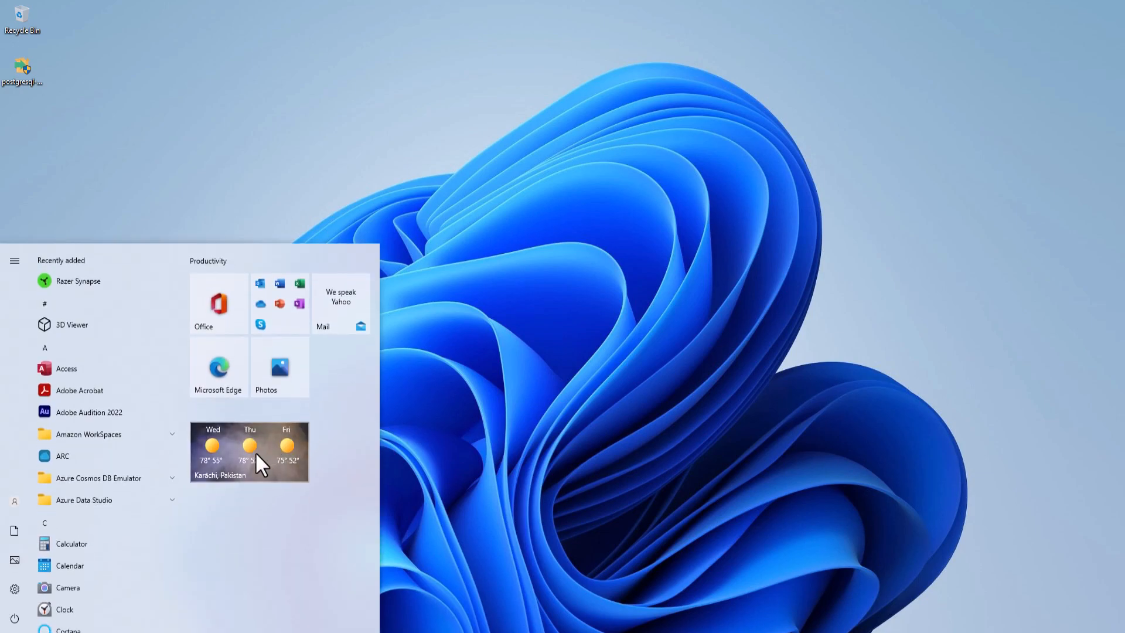
Scroll the Start menu app list down to the PostgreSQL 15 folder.
scroll("down", 3)
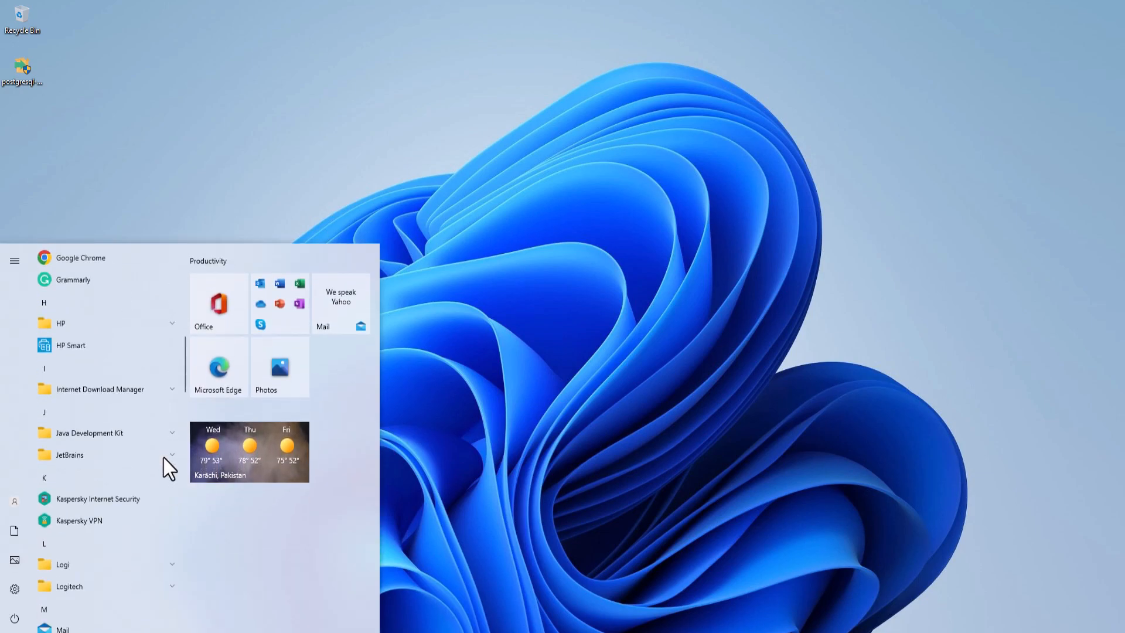
scroll("down", 3)
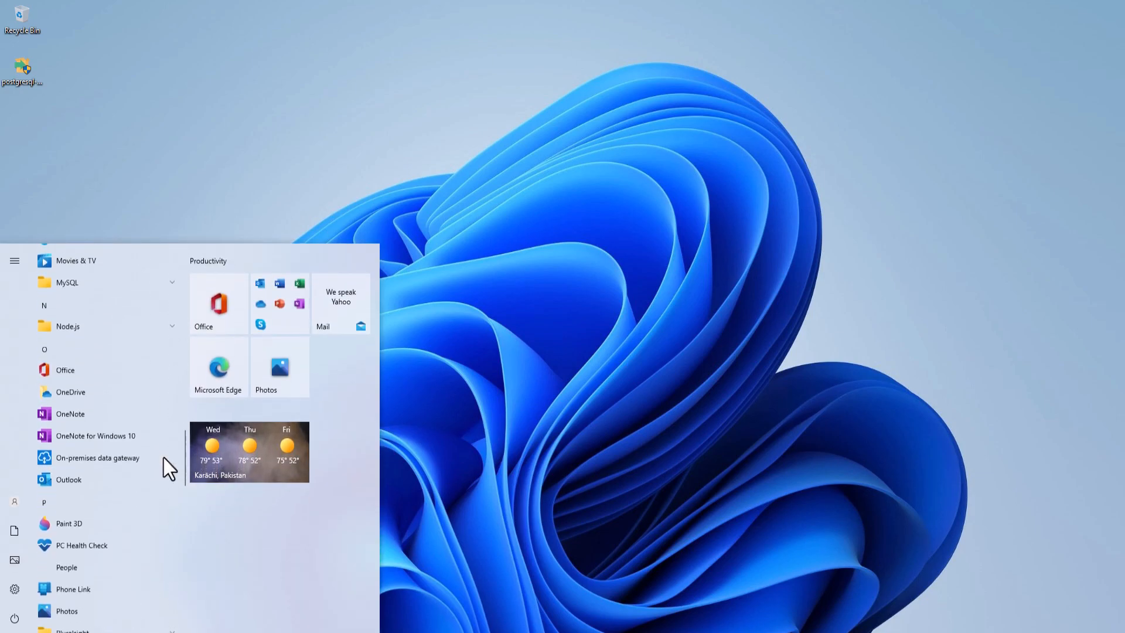
scroll("down", 3)
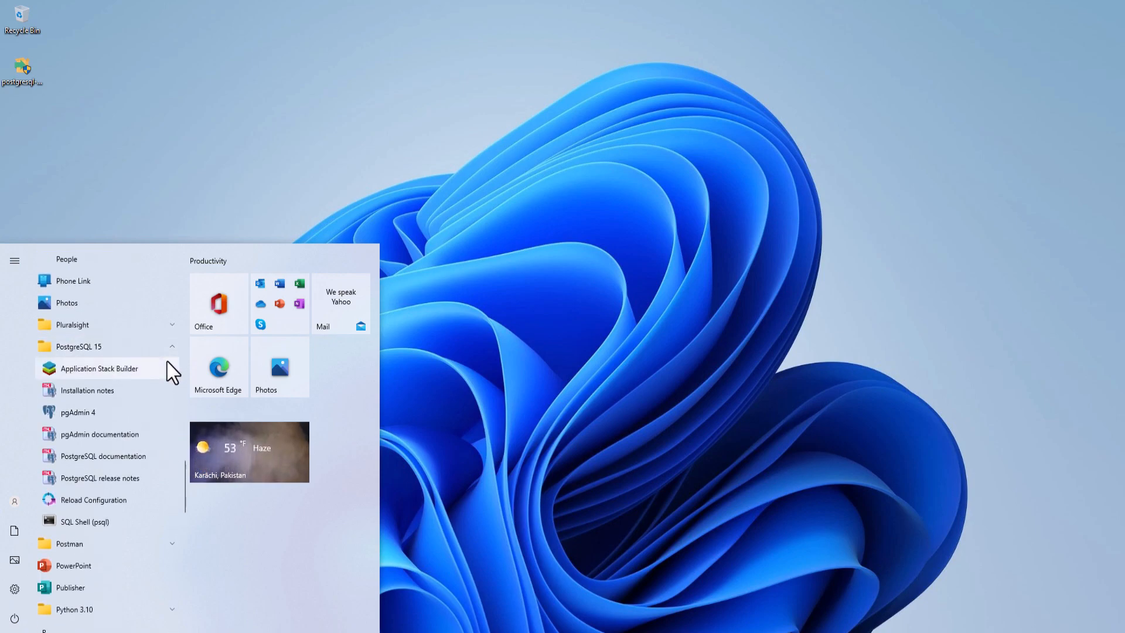
mouse_move(140, 416)
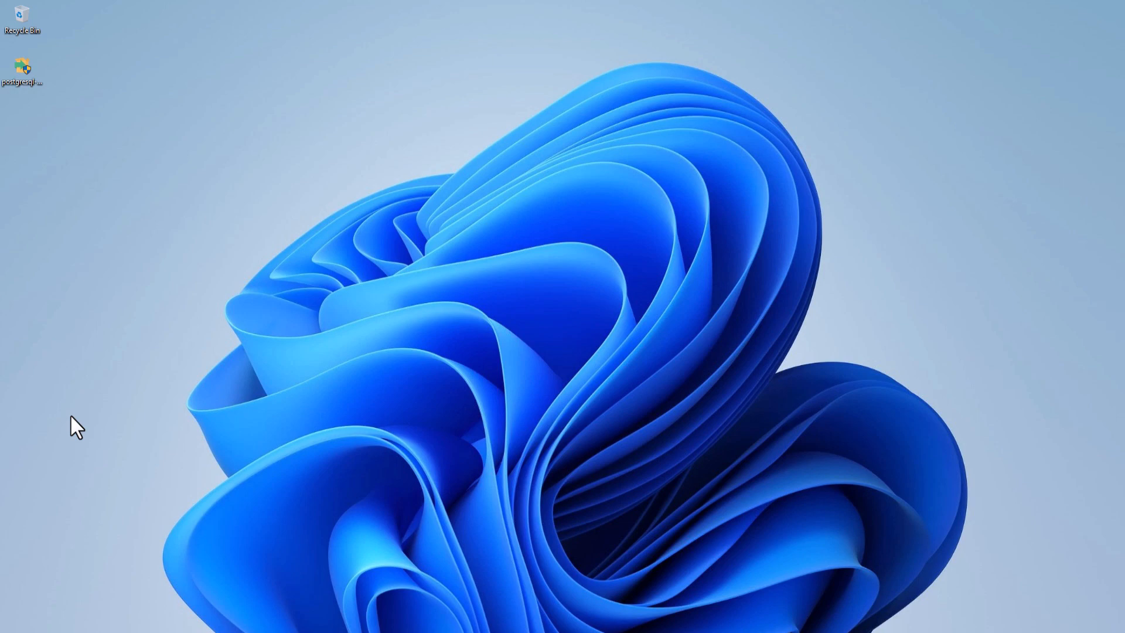
mouse_move(280, 434)
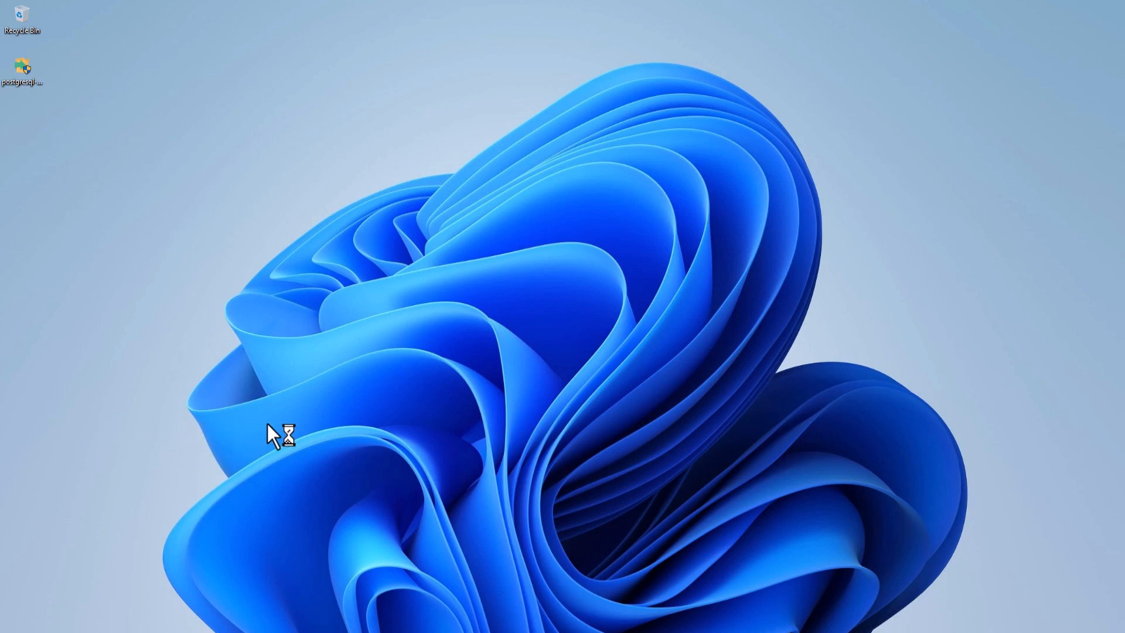
Set and confirm the pgAdmin 4 master password so the Dashboard opens.
double_click(22, 67)
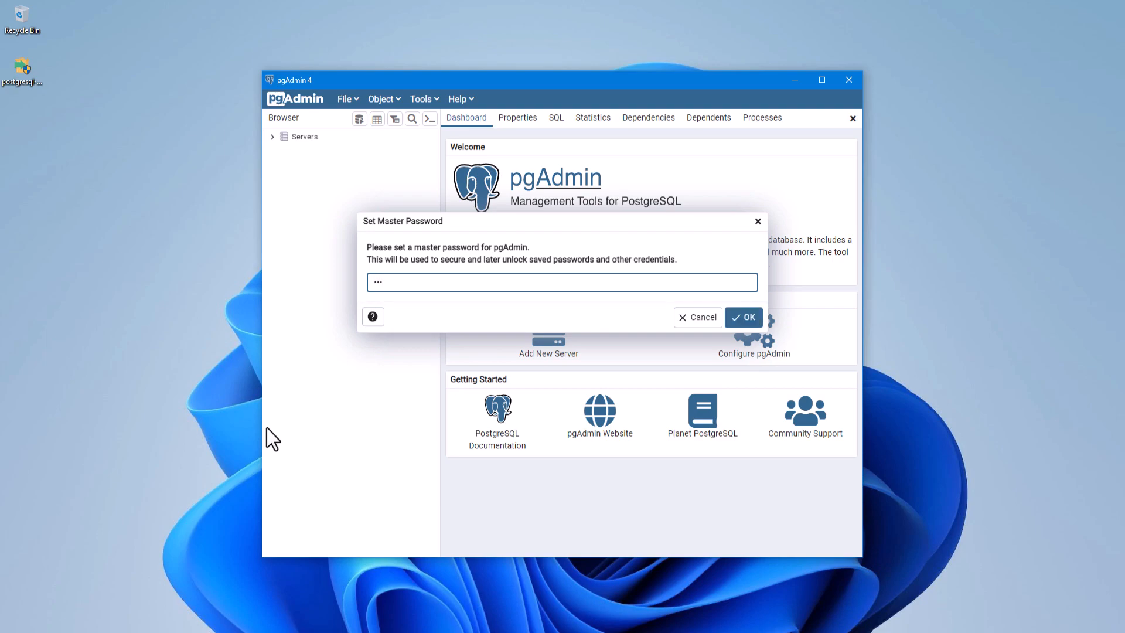
mouse_move(753, 349)
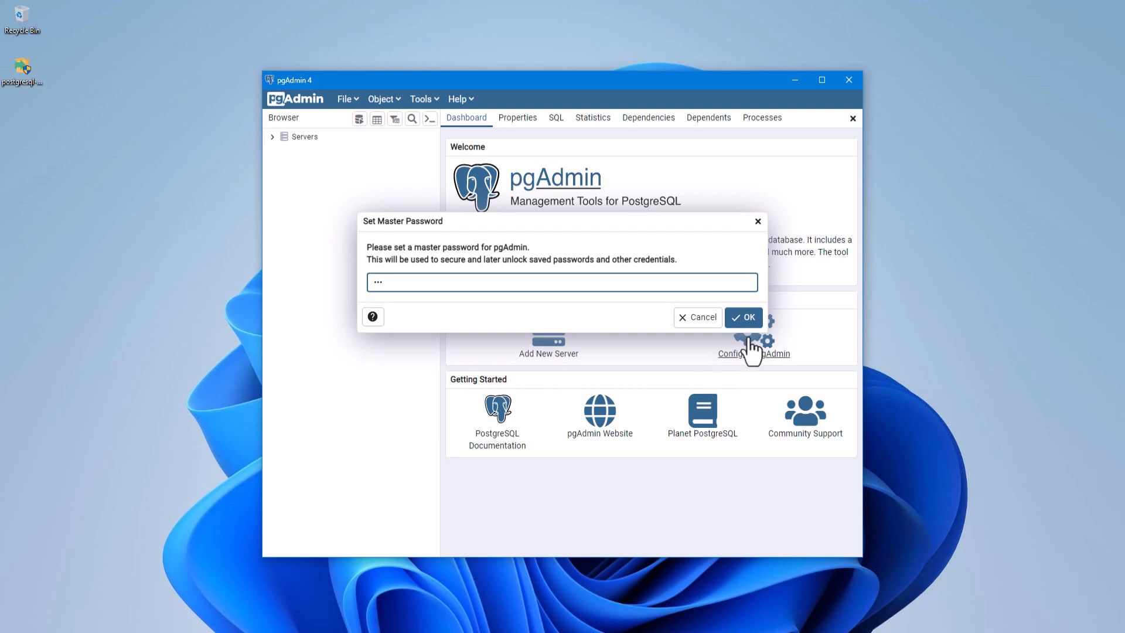
left_click(743, 317)
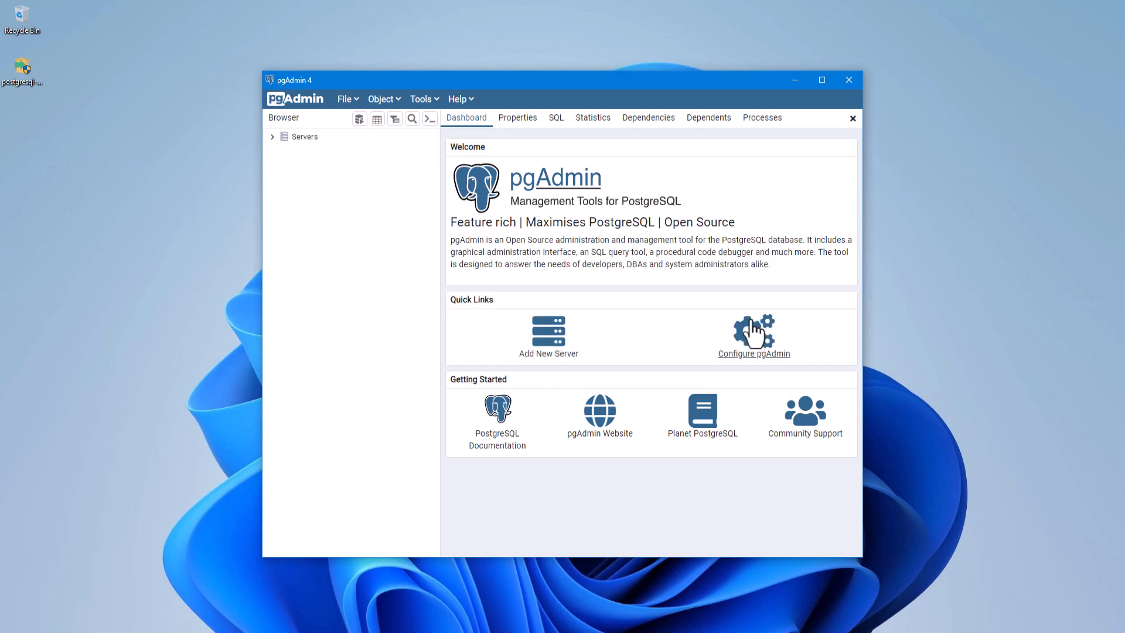
mouse_move(394, 200)
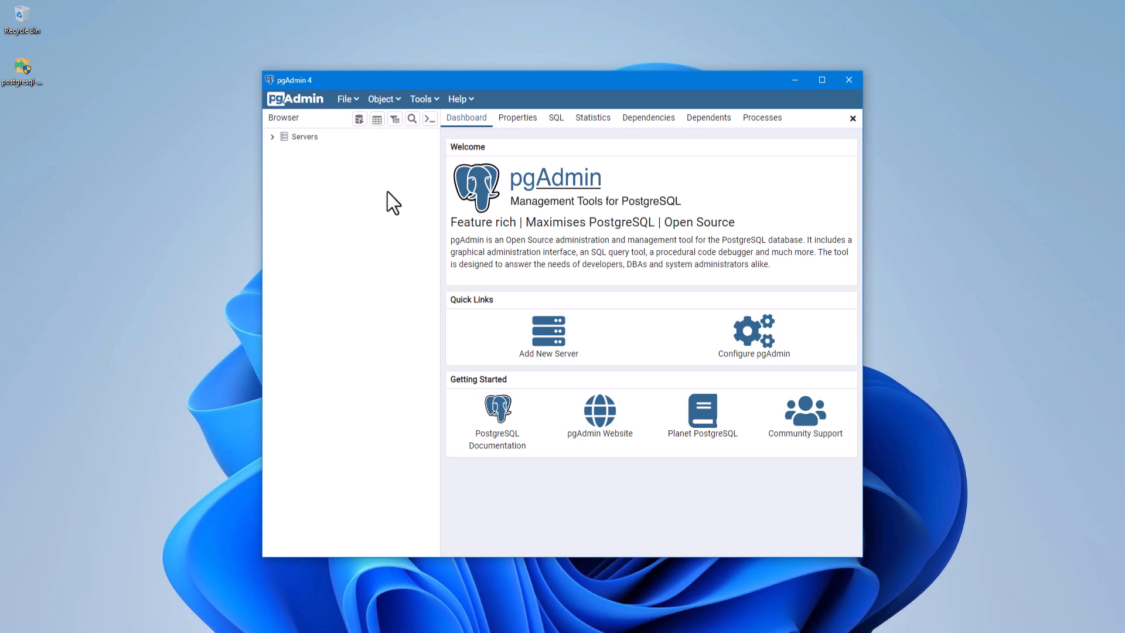